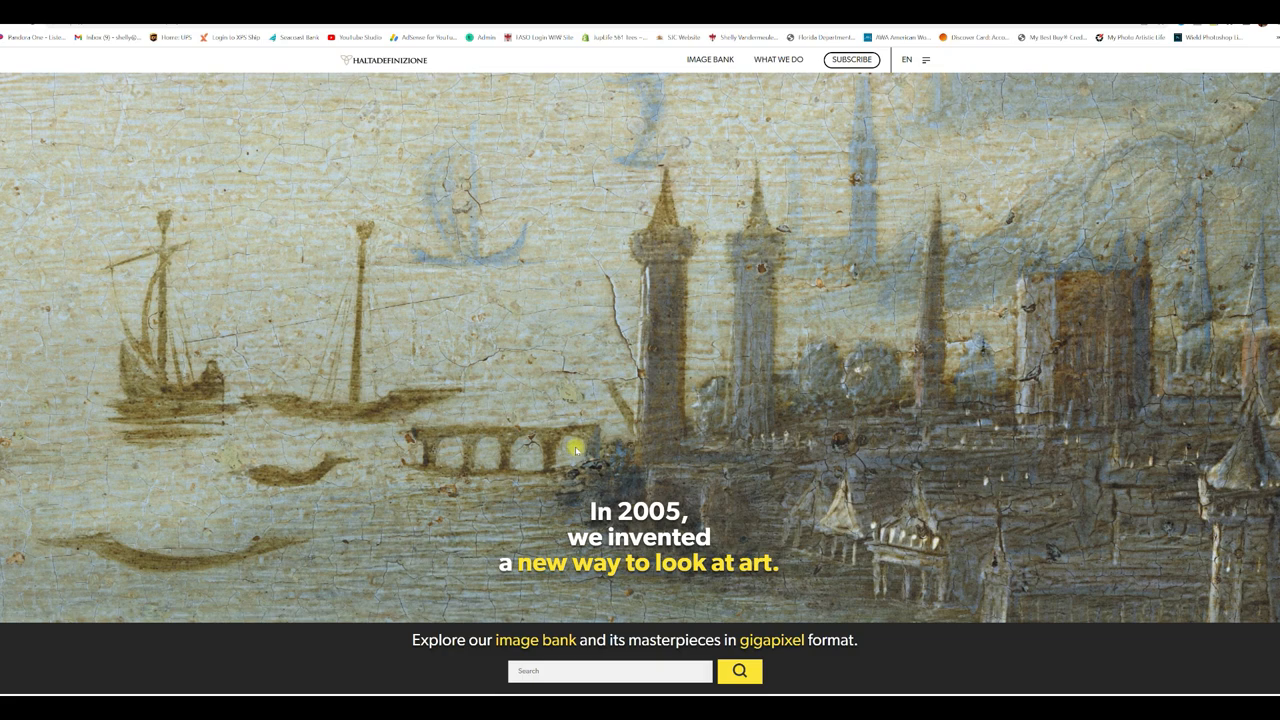
Load more Raphael results and open Woman with a Veil in the gigapixel viewer.
{"action": "scroll", "scroll_direction": "down", "scroll_amount": 3}
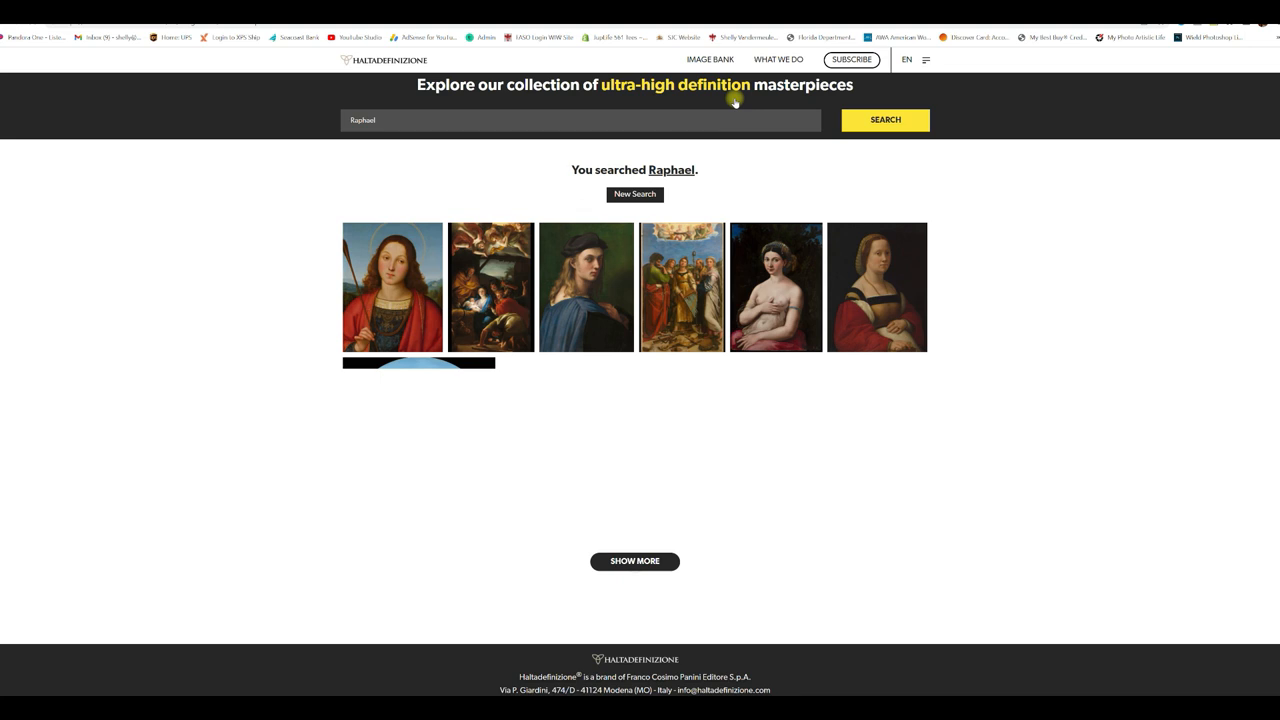
{"action": "left_click", "coordinate": [634, 561]}
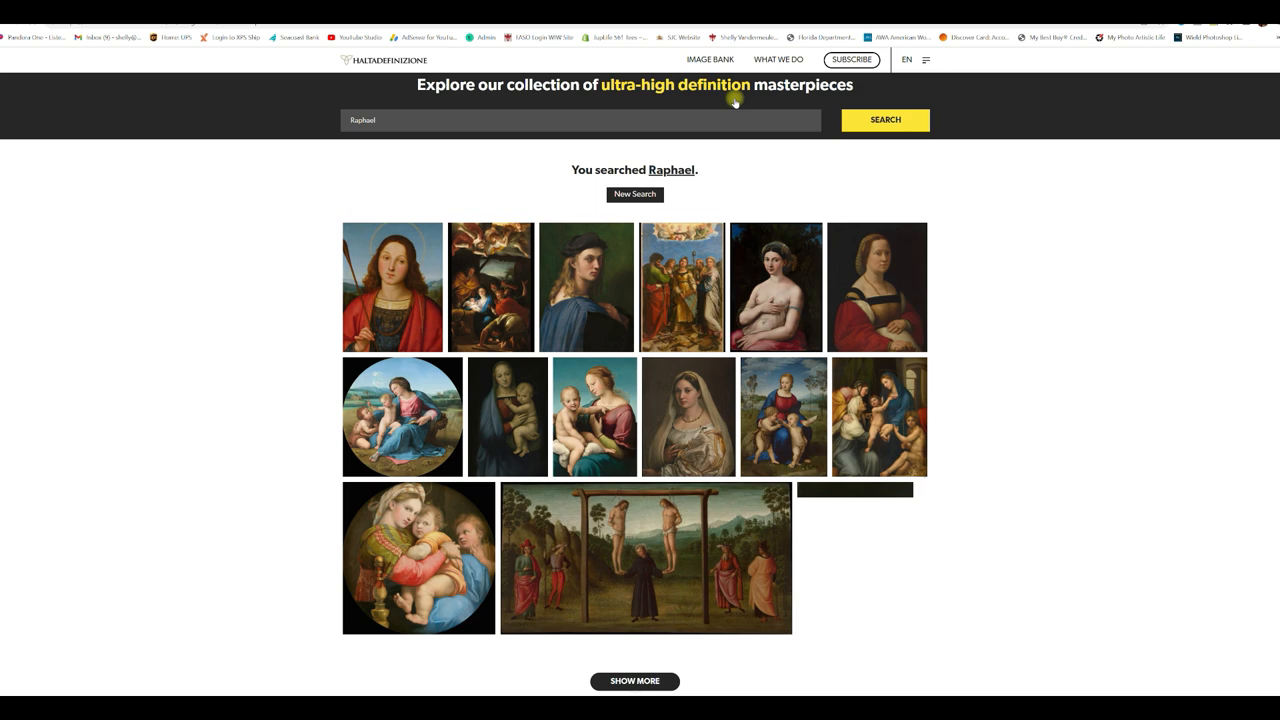
{"action": "left_click", "coordinate": [634, 681]}
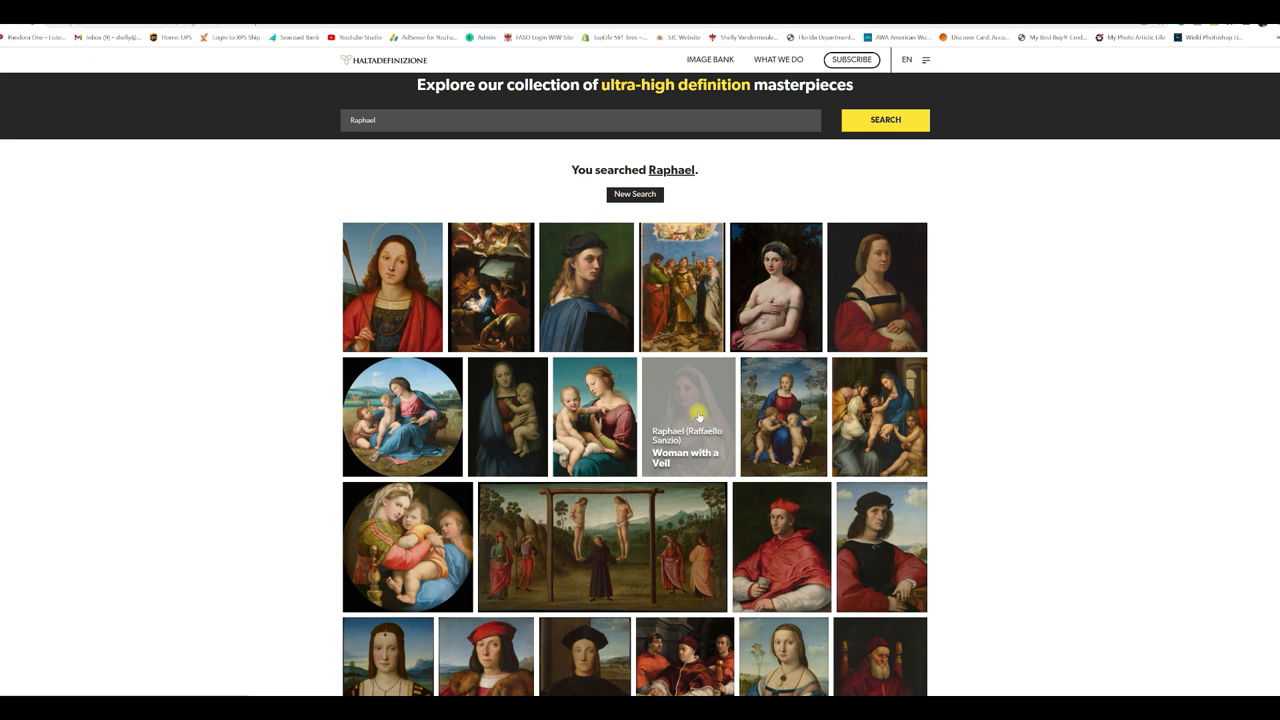
{"action": "left_click", "coordinate": [688, 416]}
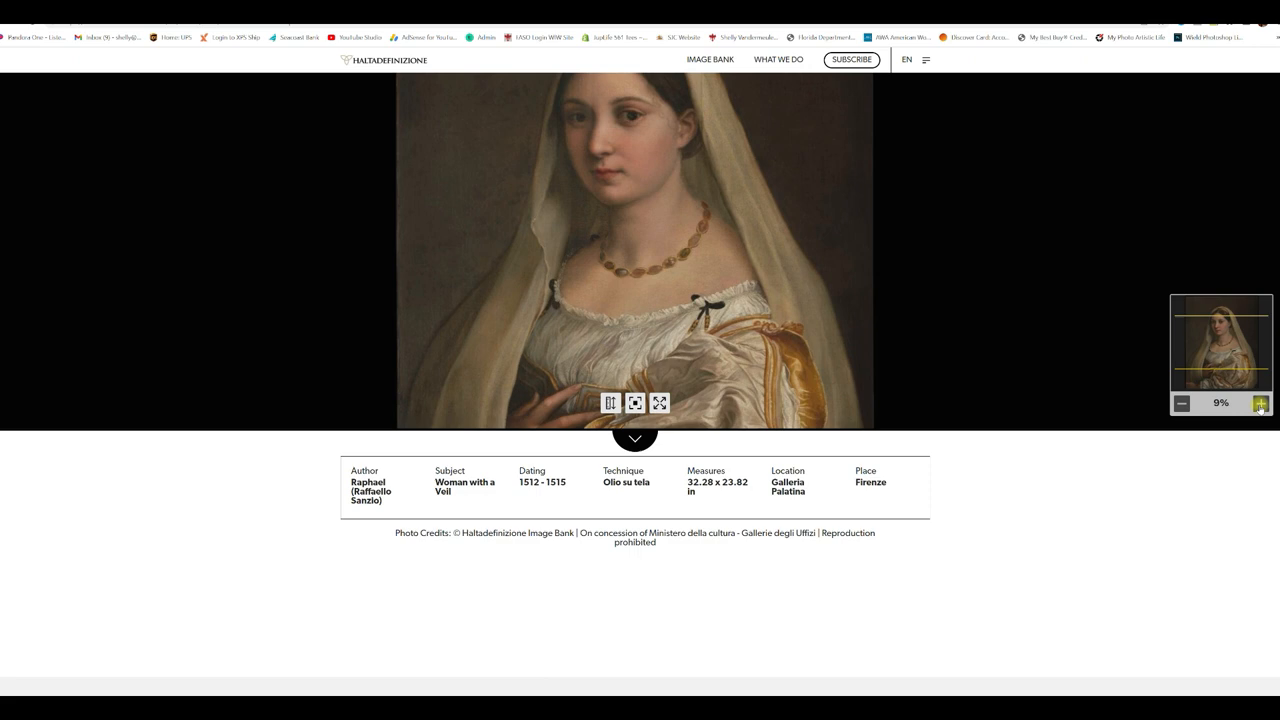
{"action": "left_click", "coordinate": [659, 403]}
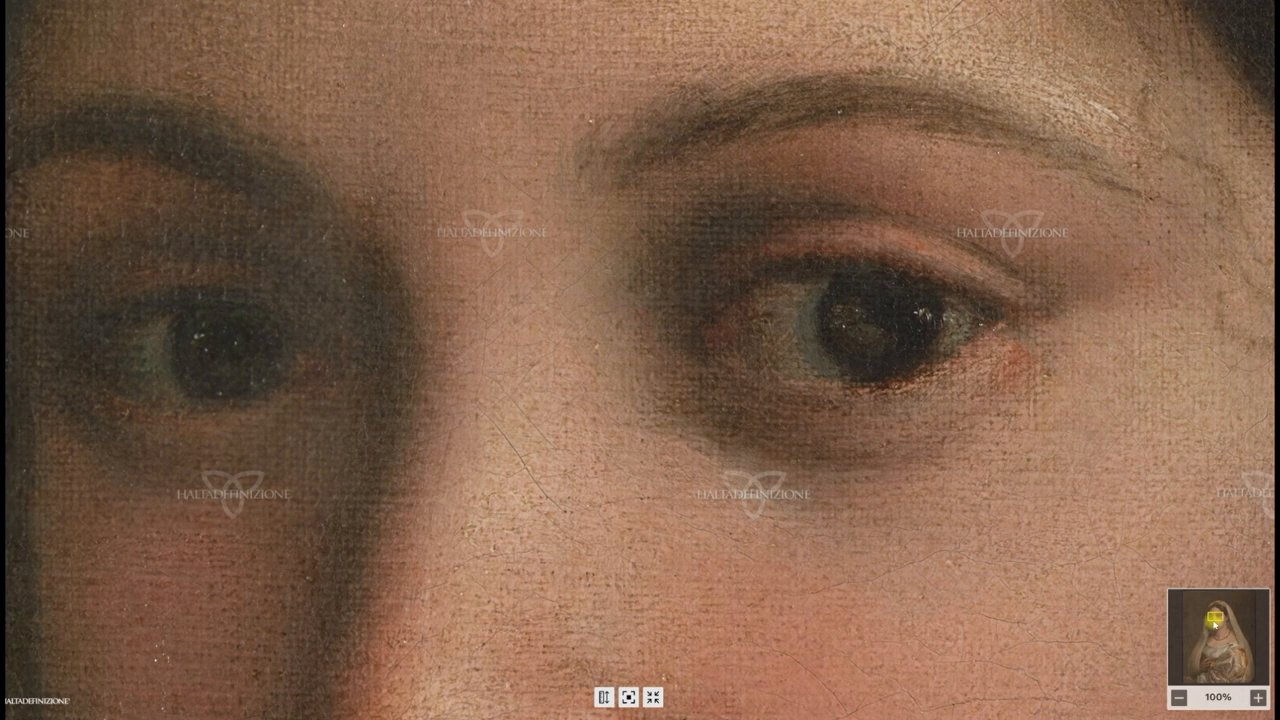
Leave full-screen viewing of Woman with a Veil.
{"action": "left_click", "coordinate": [1179, 697]}
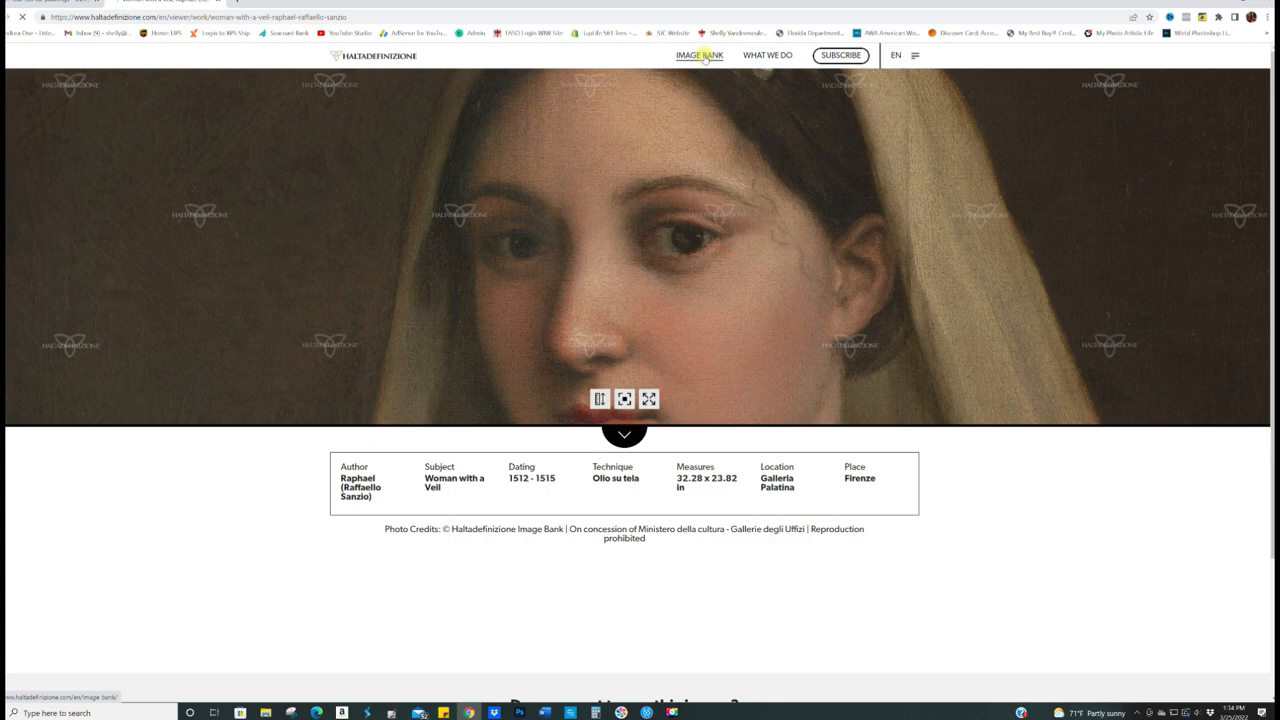
Go to Image Bank and scroll through the masterpiece thumbnails.
{"action": "left_click", "coordinate": [699, 55]}
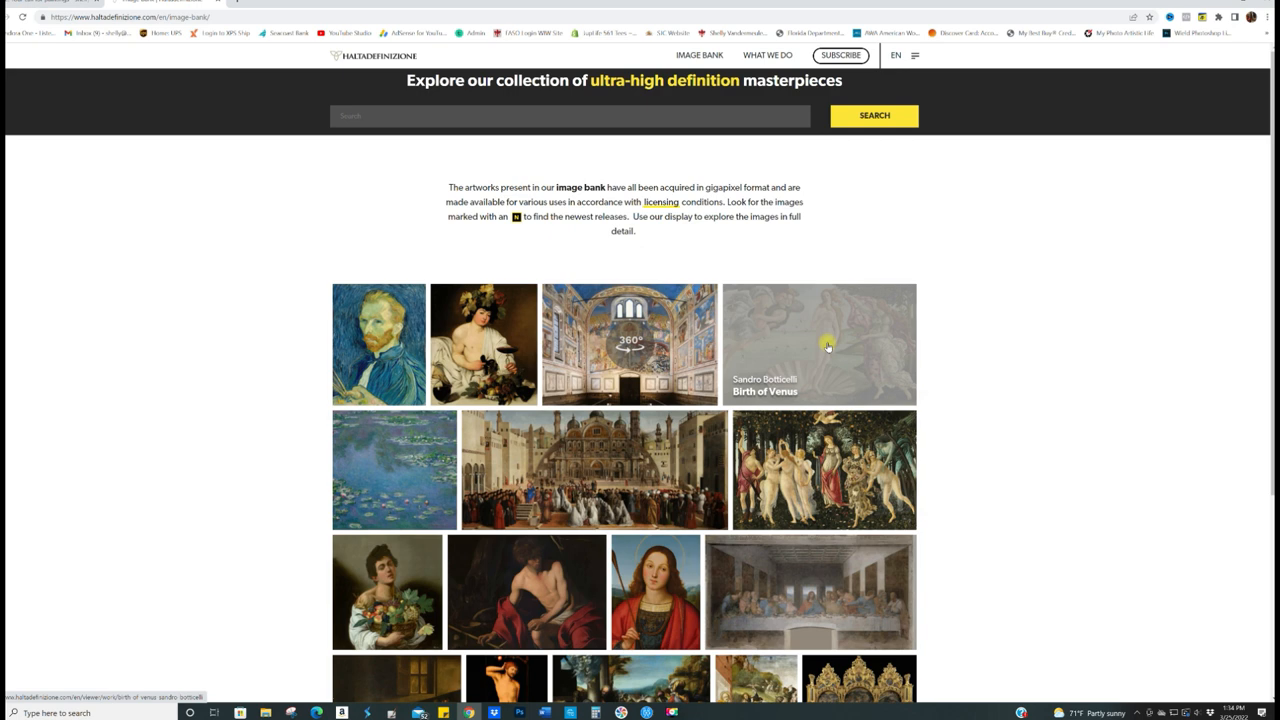
{"action": "mouse_move", "coordinate": [395, 582]}
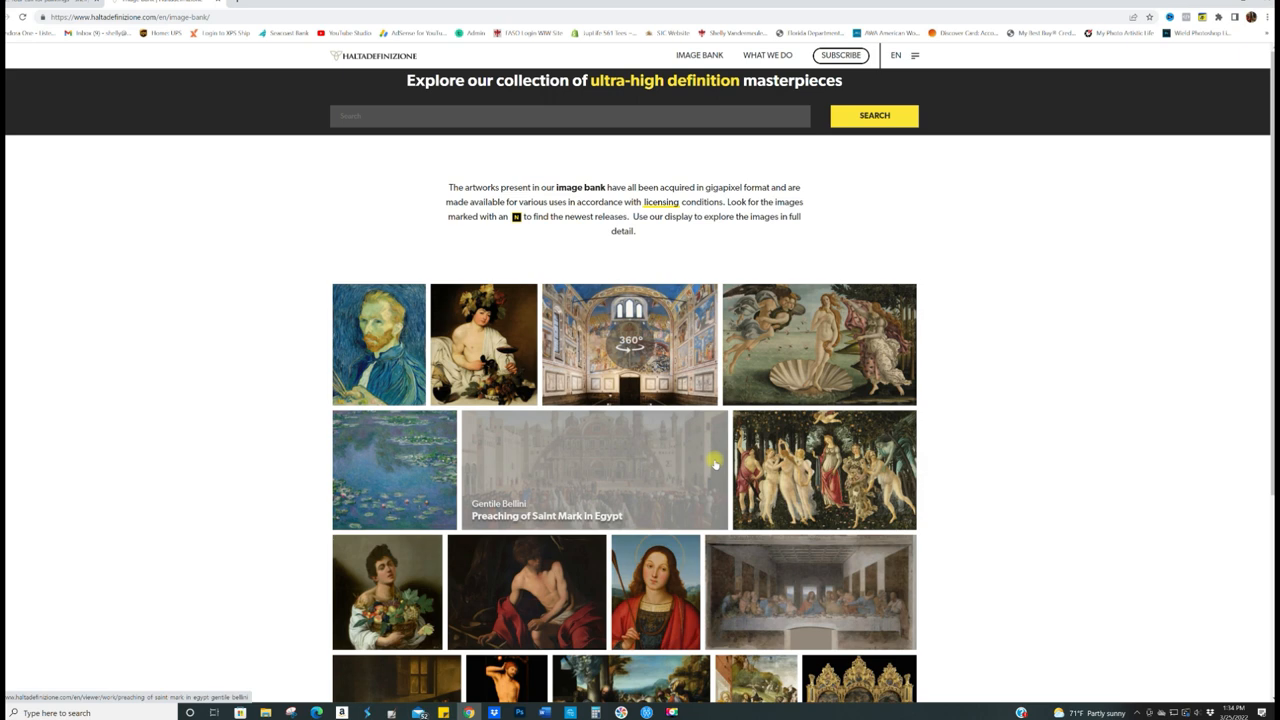
{"action": "scroll", "scroll_direction": "down", "scroll_amount": 3}
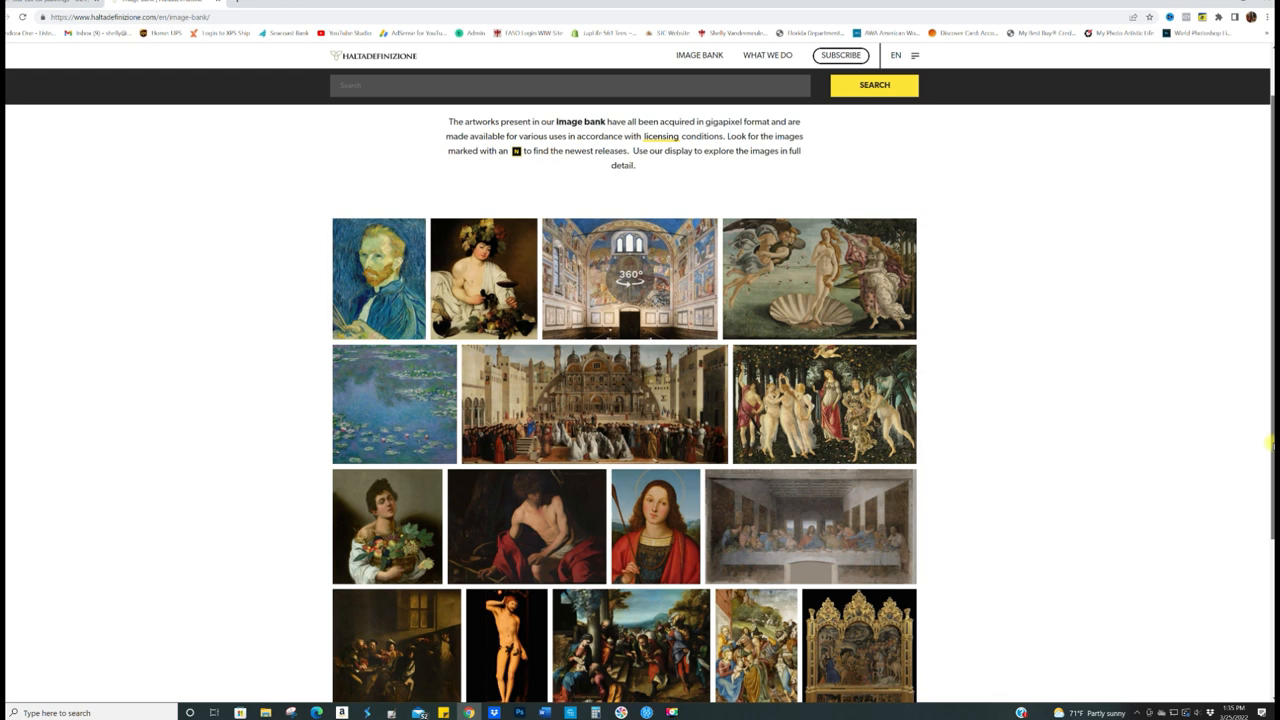
{"action": "scroll", "scroll_direction": "down", "scroll_amount": 3}
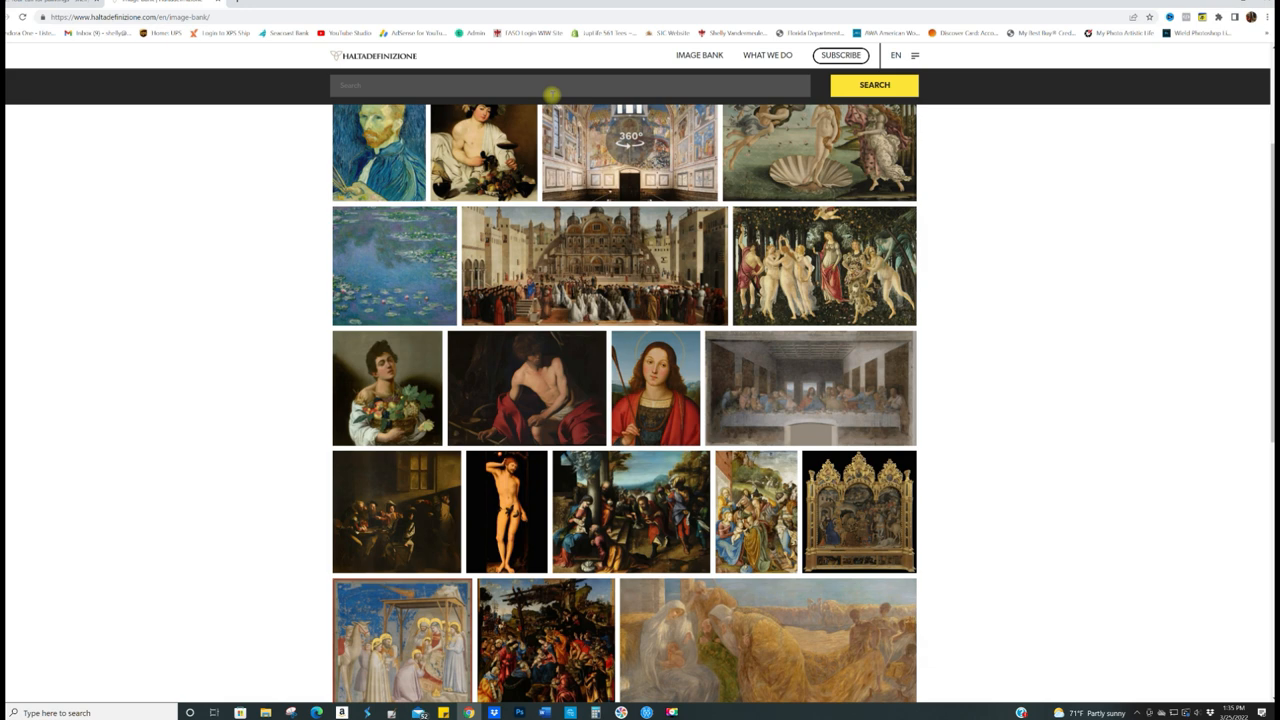
Open Supper in Emmaus from the Image Bank gallery.
{"action": "left_click", "coordinate": [873, 85]}
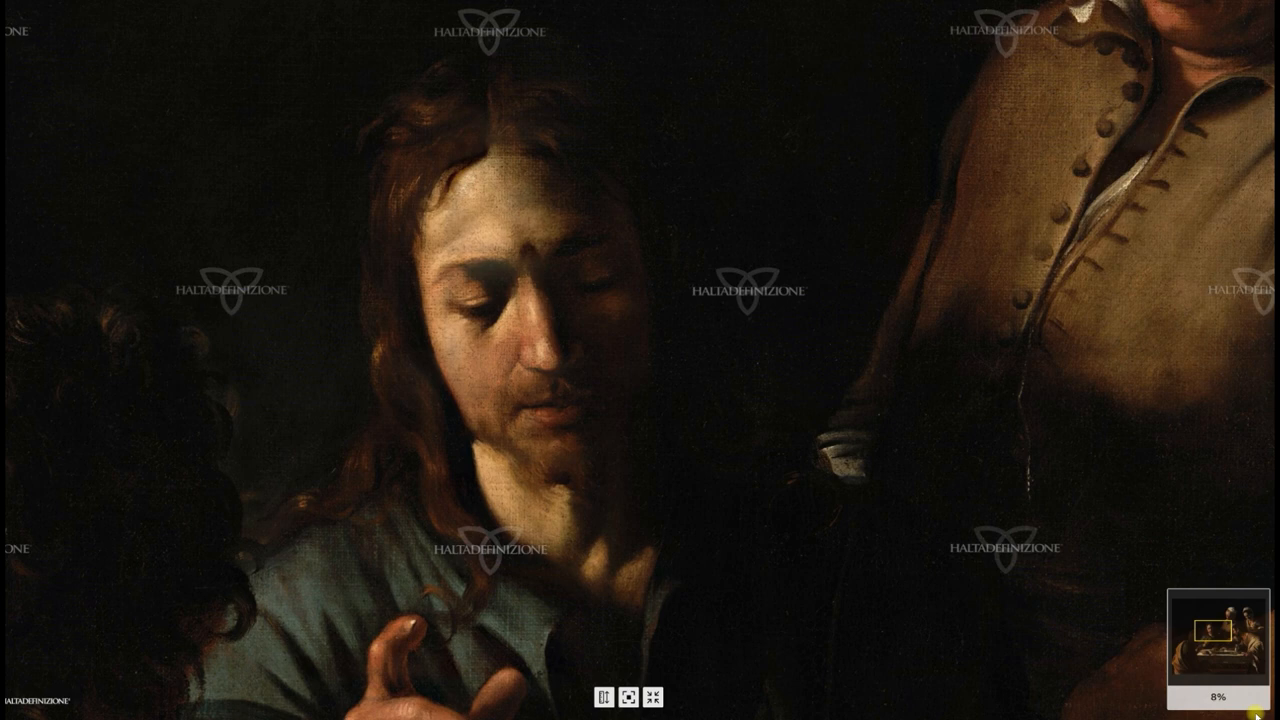
Zoom twice deeper into Christ's face in Supper in Emmaus.
{"action": "left_click", "coordinate": [1257, 697]}
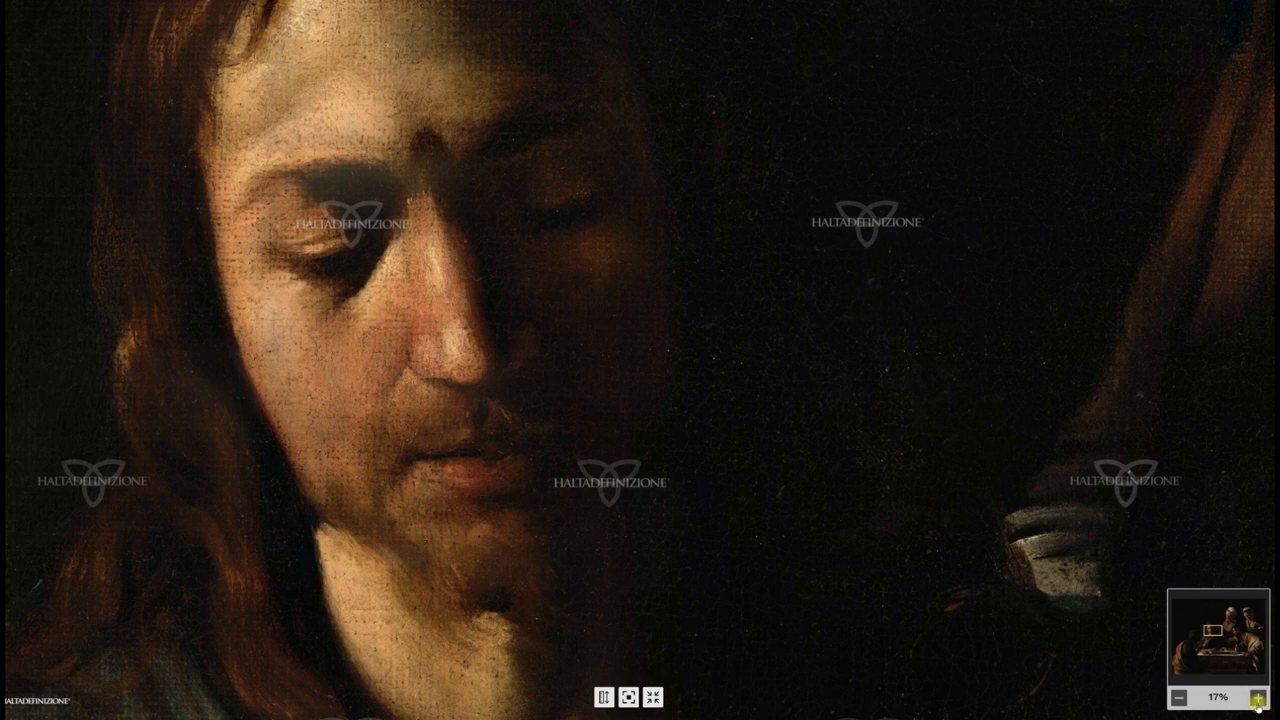
{"action": "left_click", "coordinate": [1257, 697]}
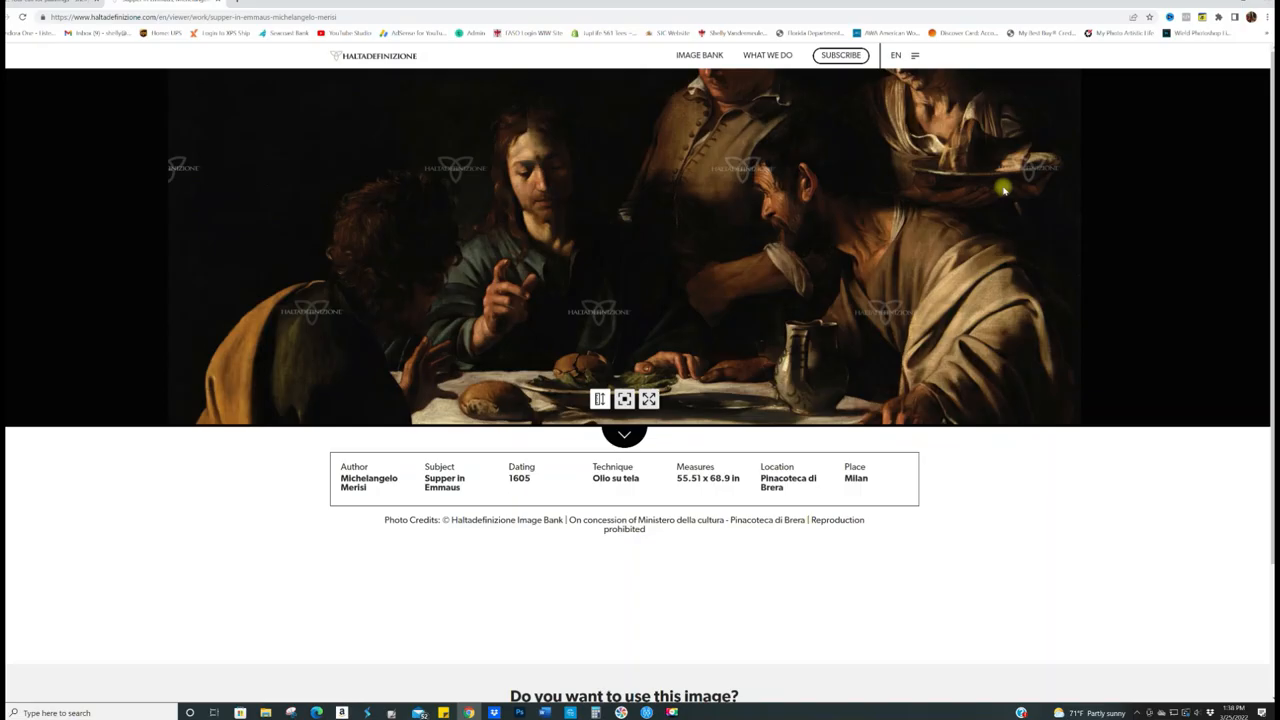
Return to Image Bank and open Botticelli's Spring.
{"action": "left_click", "coordinate": [700, 55]}
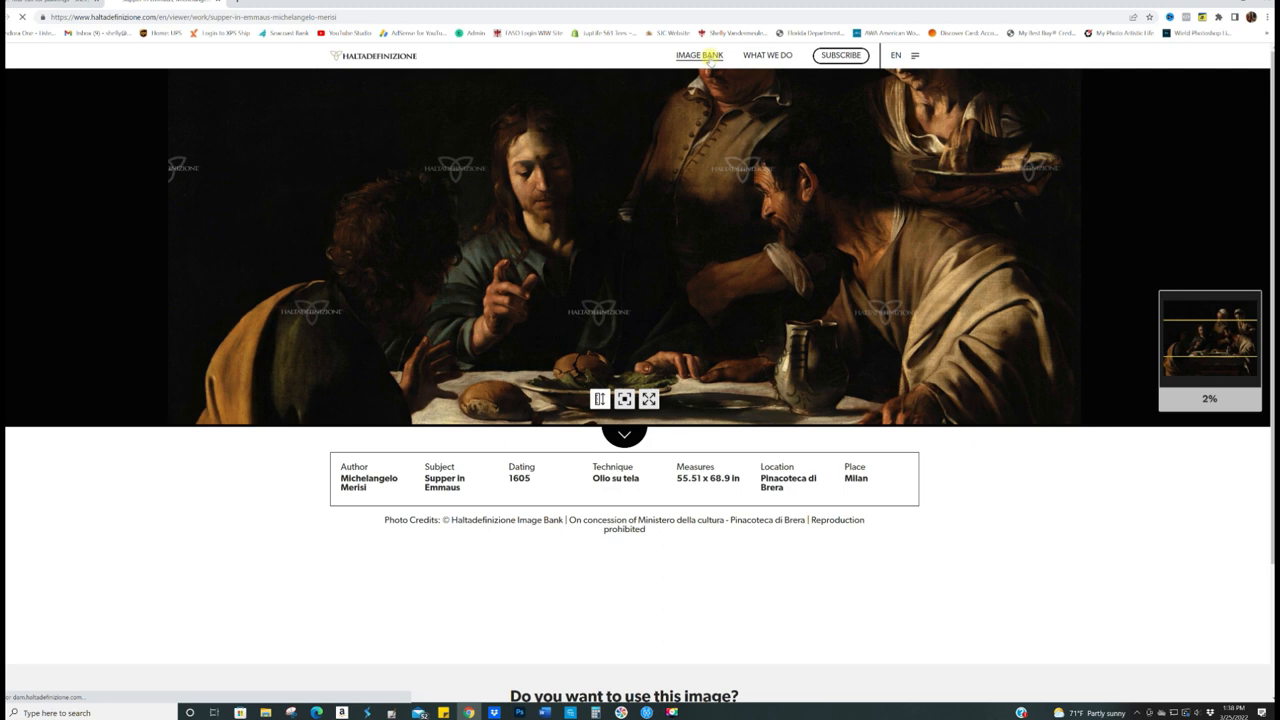
{"action": "left_click", "coordinate": [699, 55]}
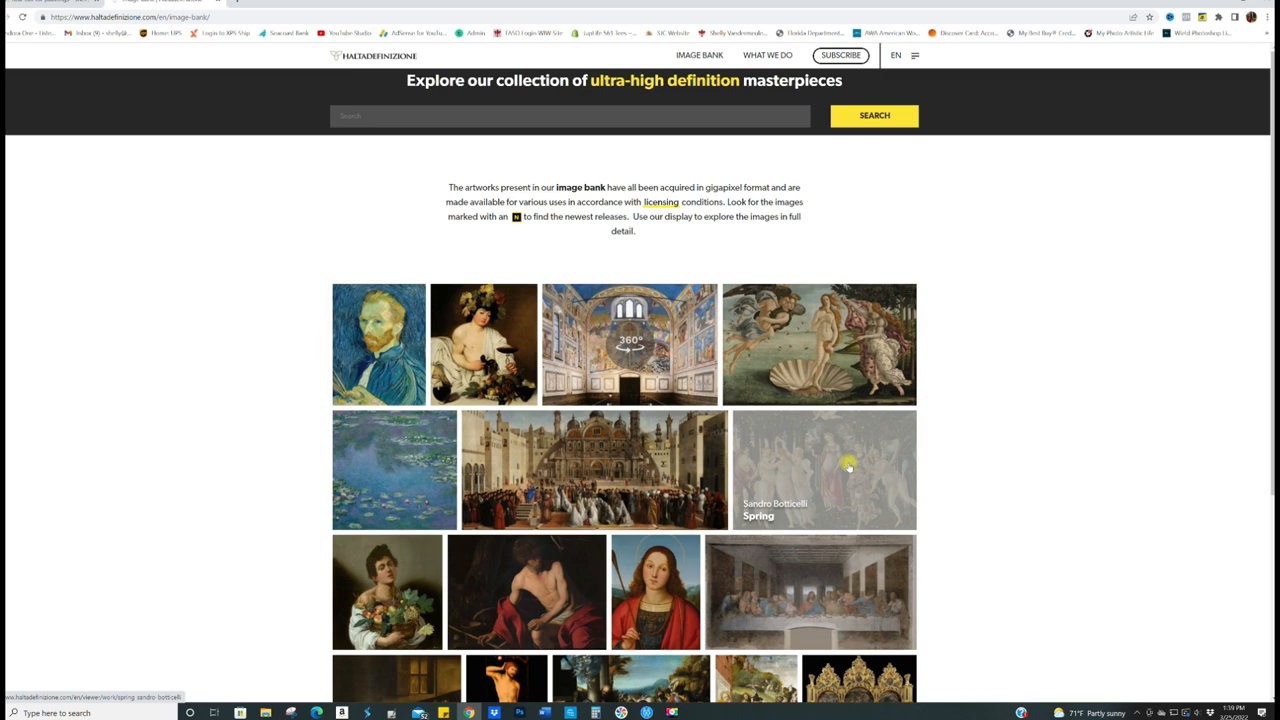
{"action": "left_click", "coordinate": [822, 470]}
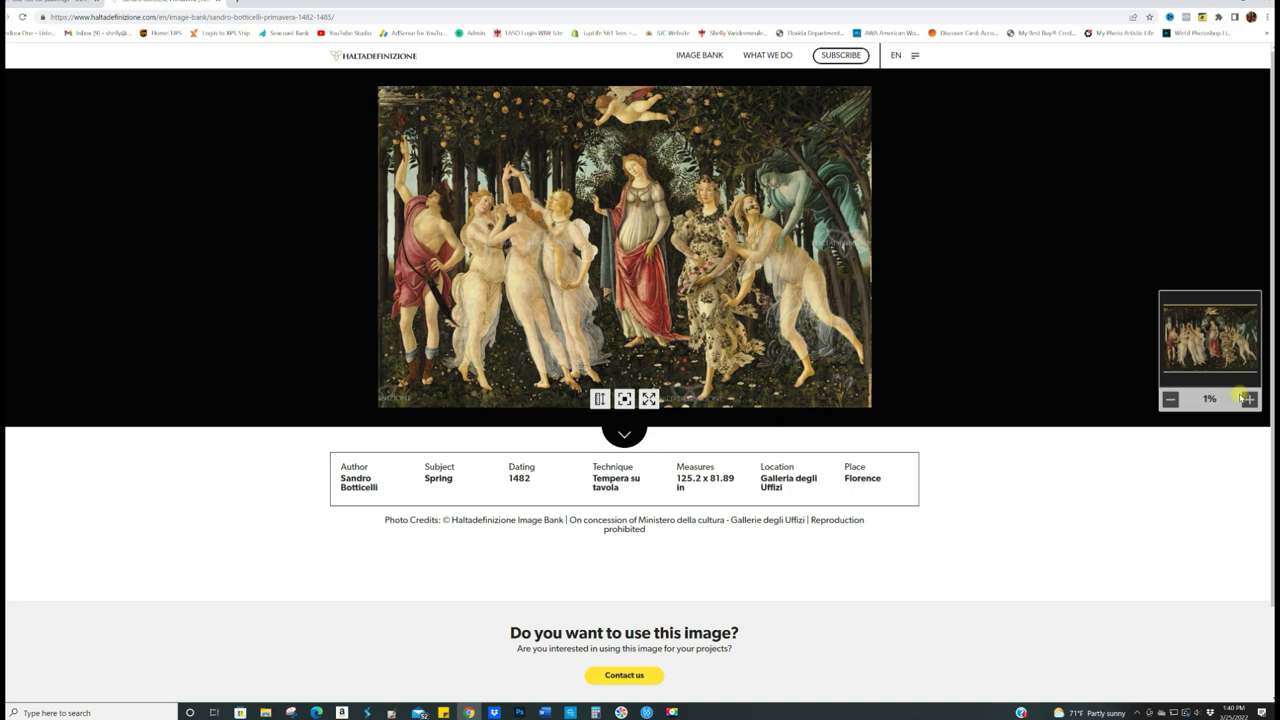
Zoom into the figures of Botticelli's Spring.
{"action": "left_click", "coordinate": [1247, 398]}
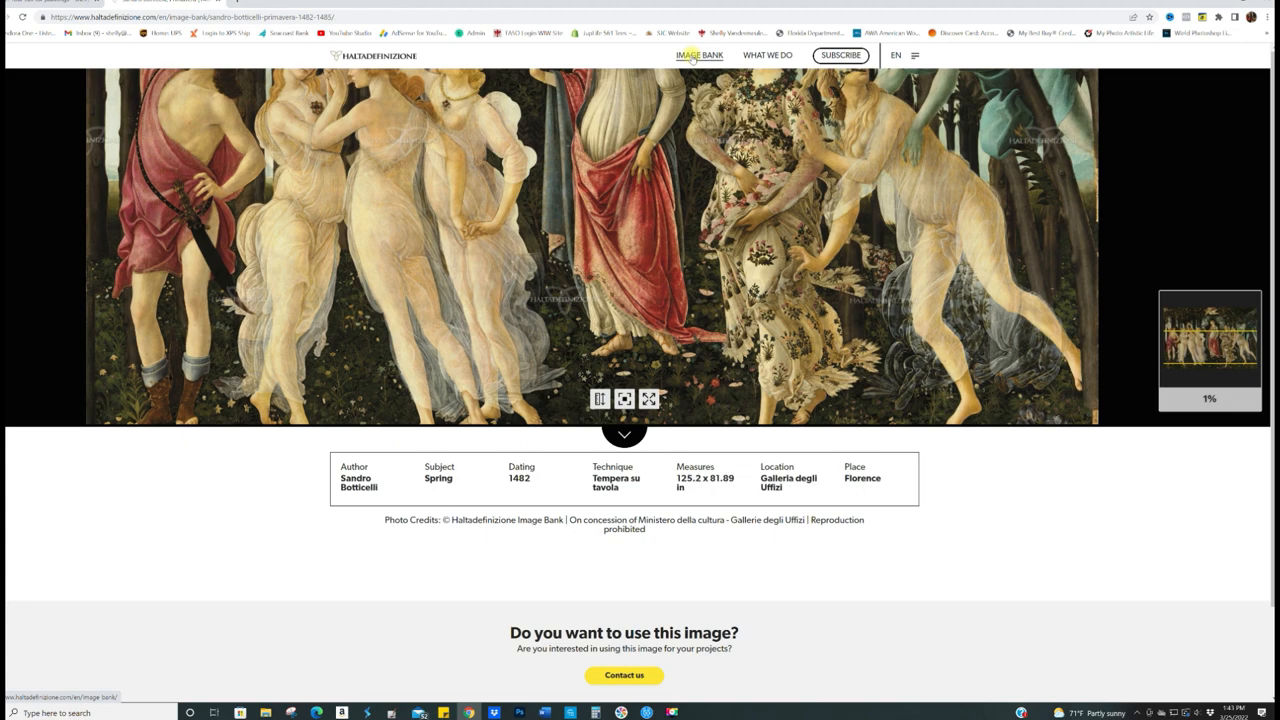
Return to Image Bank and scroll down through the collection.
{"action": "left_click", "coordinate": [699, 55]}
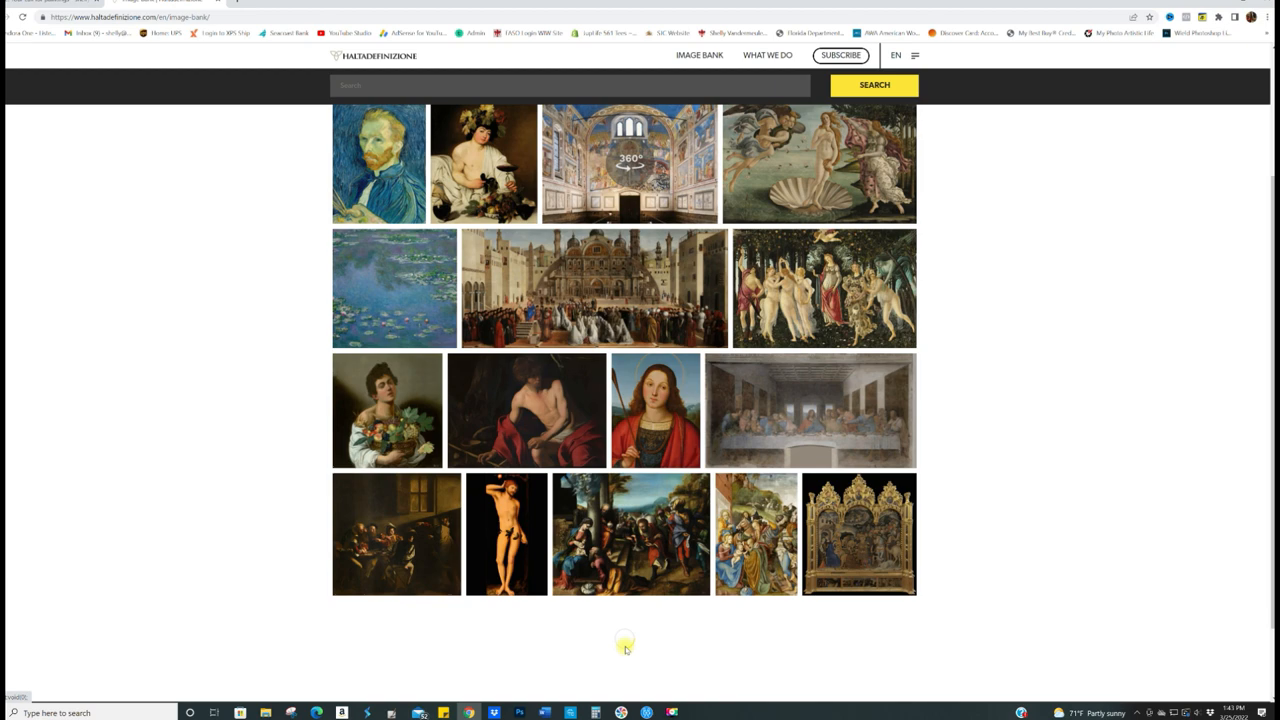
{"action": "scroll", "scroll_direction": "down", "scroll_amount": 3}
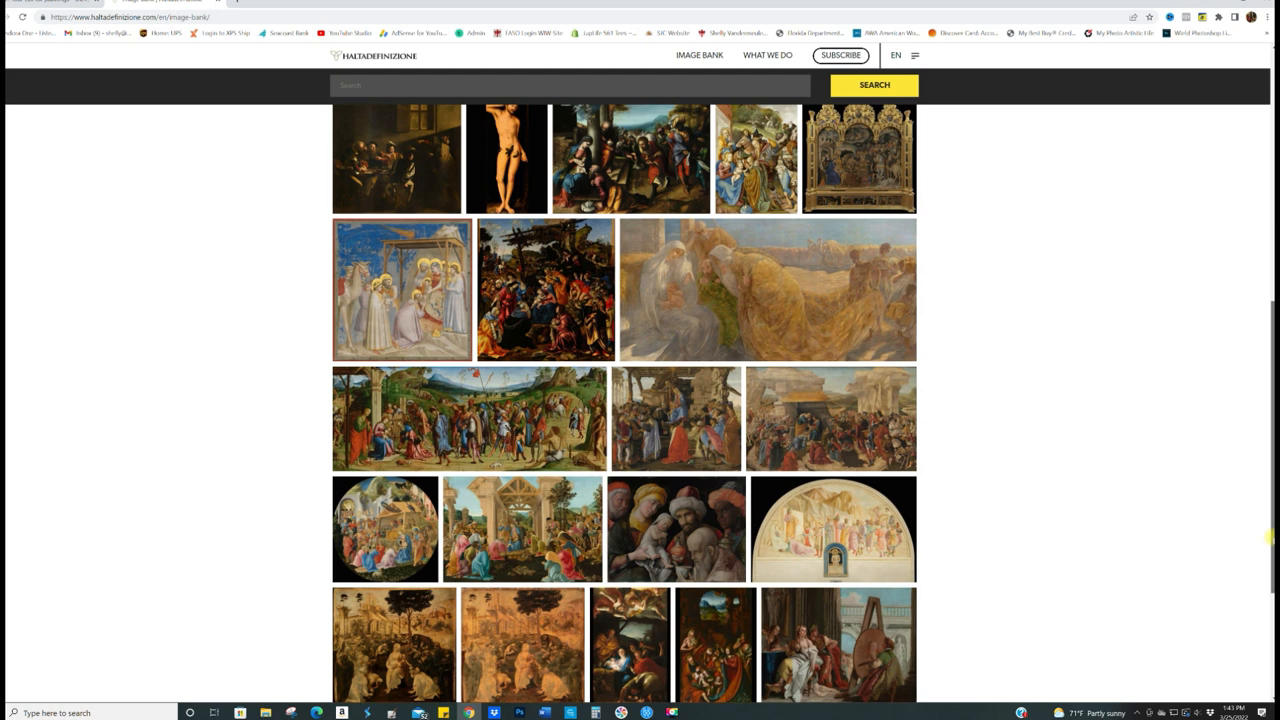
{"action": "scroll", "scroll_direction": "down", "scroll_amount": 3}
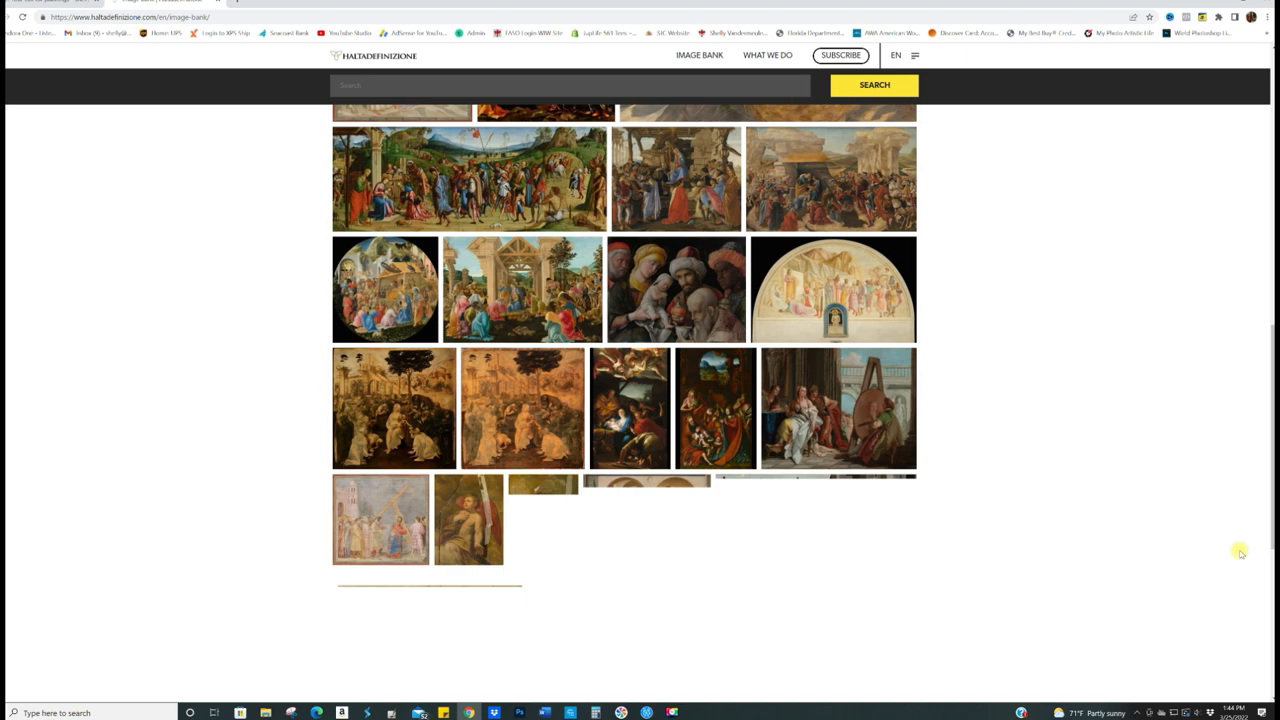
{"action": "scroll", "scroll_direction": "down", "scroll_amount": 3}
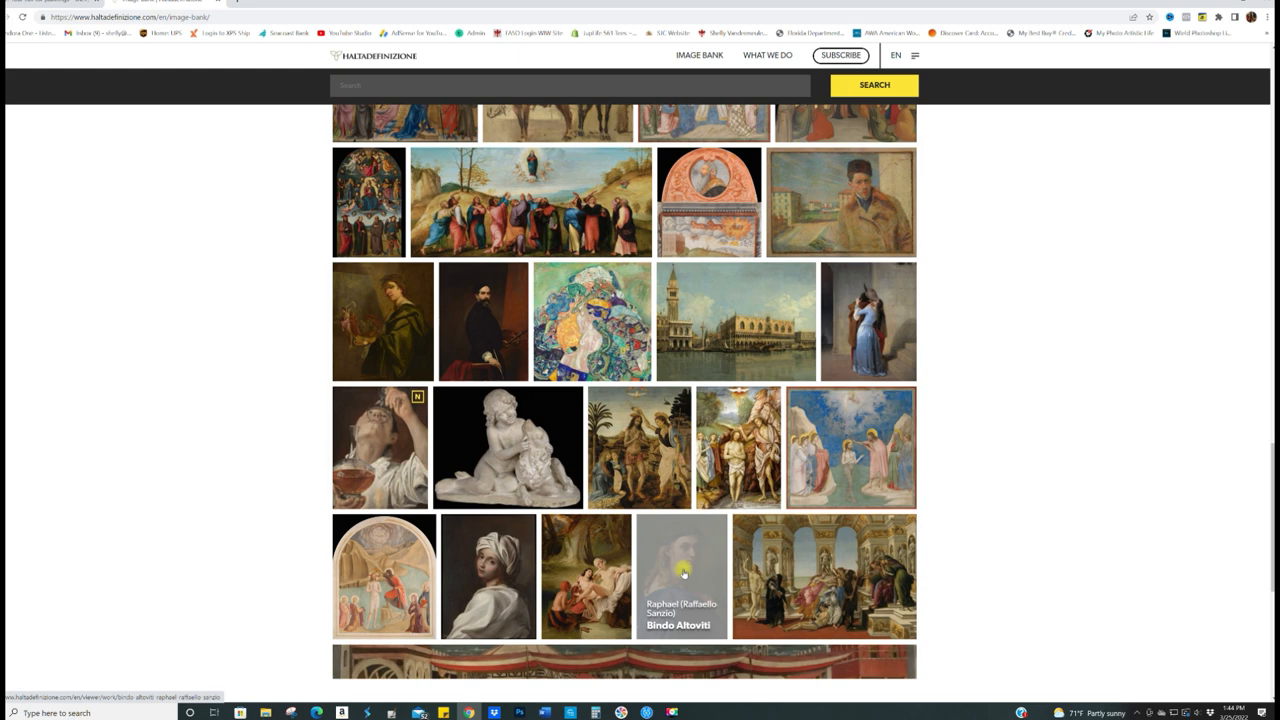
{"action": "scroll", "scroll_direction": "down", "scroll_amount": 3}
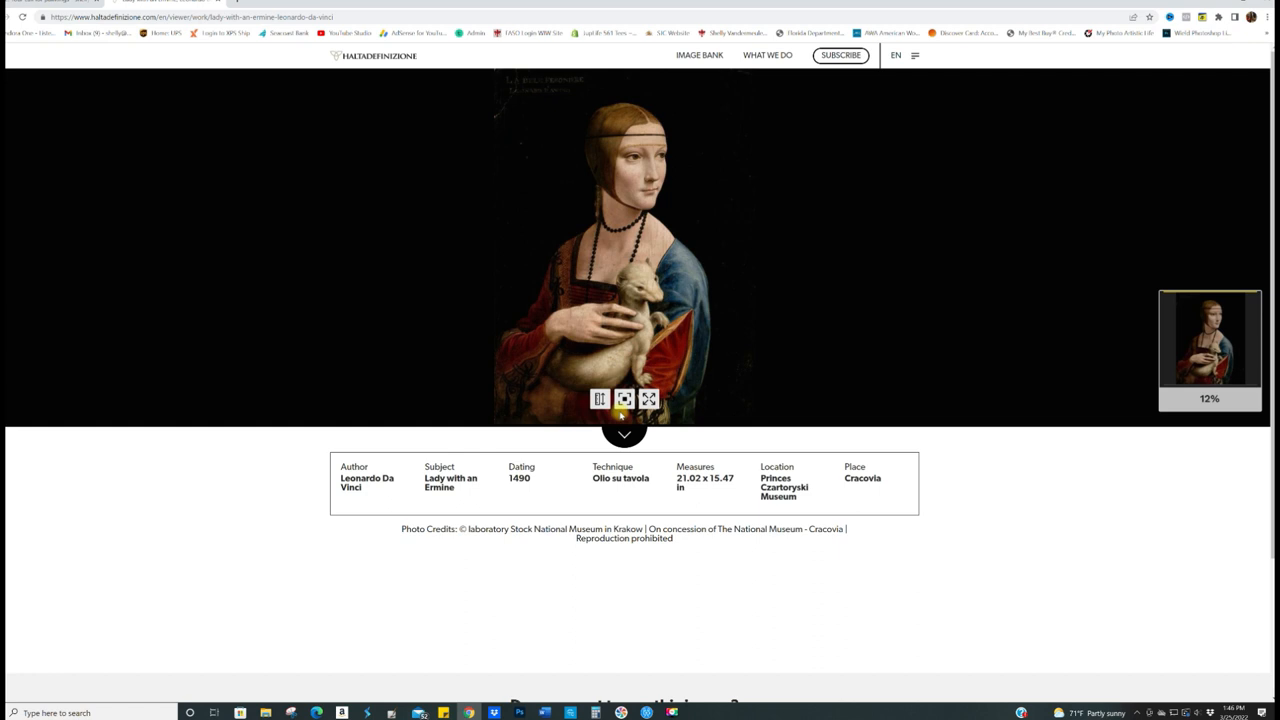
View Lady with an Ermine full screen, zoom in, then scroll the page.
{"action": "left_click", "coordinate": [648, 399]}
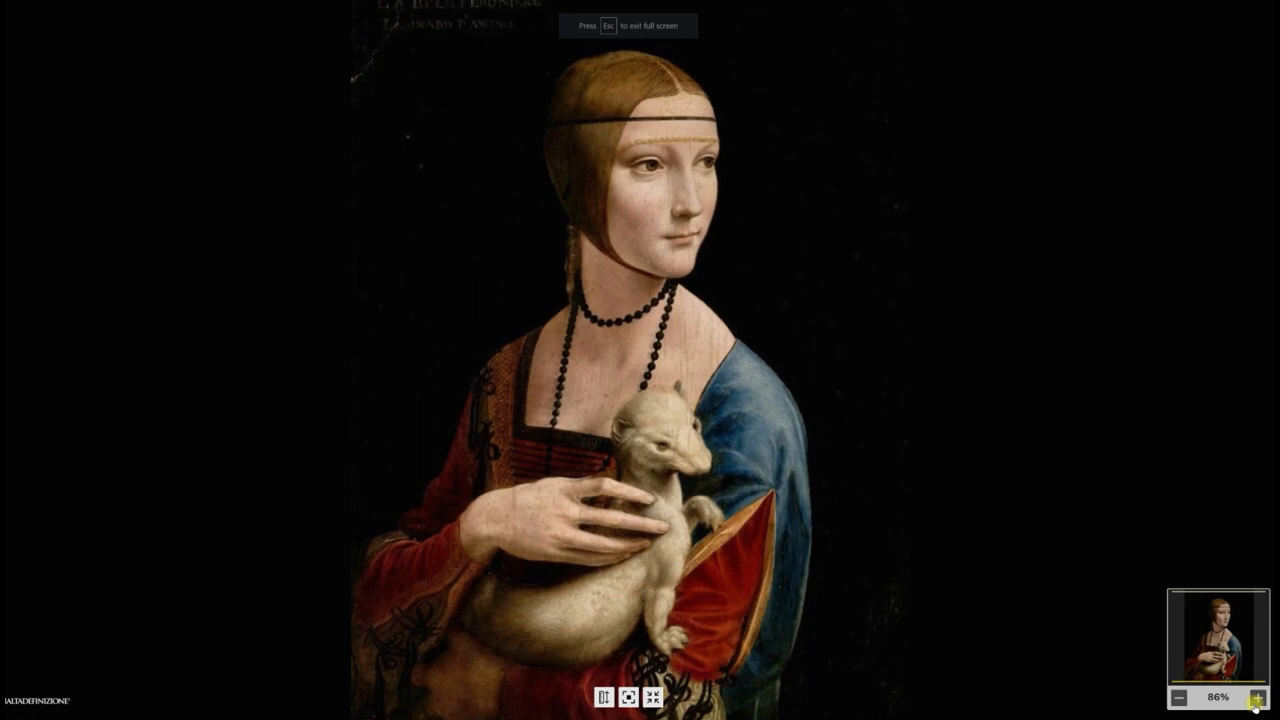
{"action": "left_click", "coordinate": [1253, 697]}
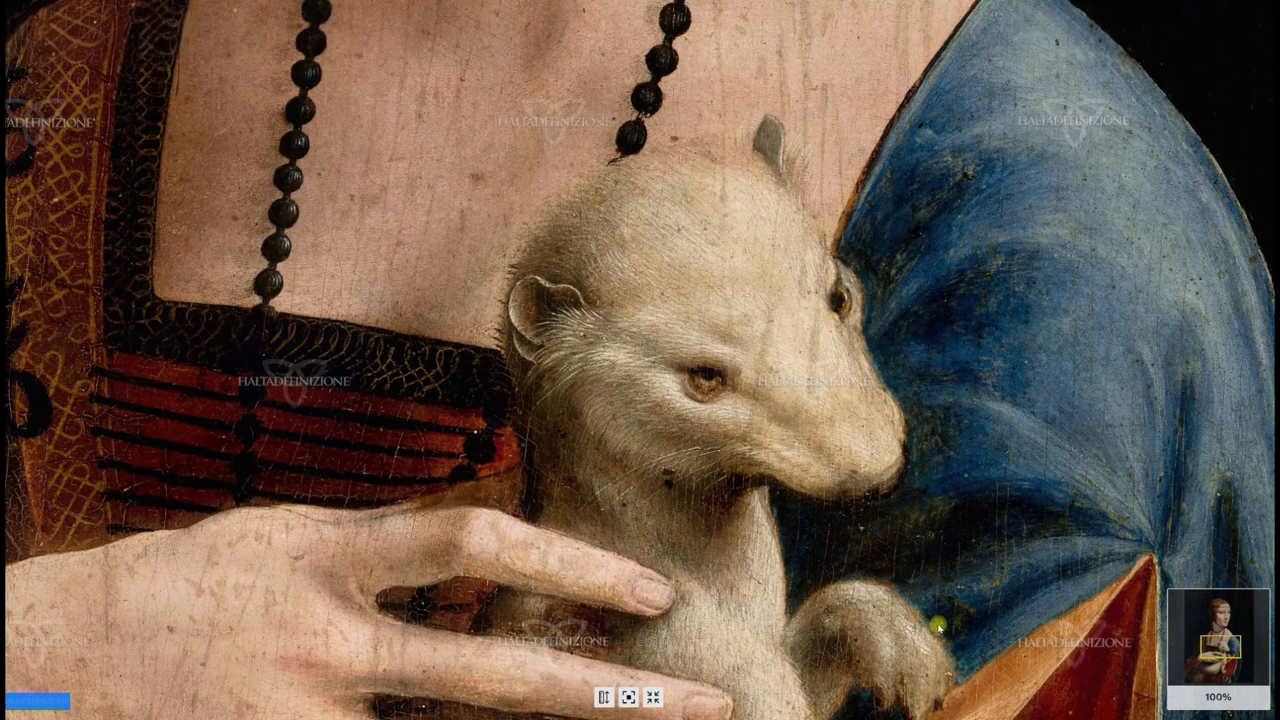
{"action": "scroll", "scroll_direction": "down", "scroll_amount": 3}
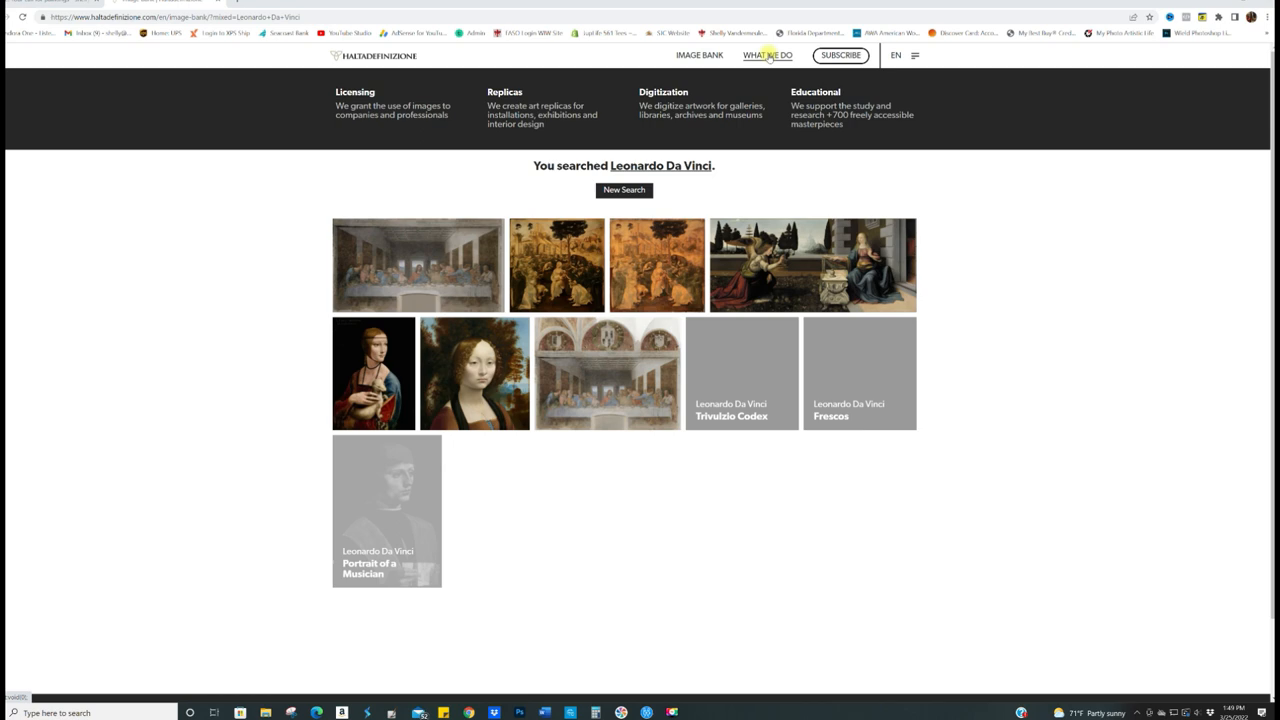
Go to the About us page through the hamburger menu.
{"action": "left_click", "coordinate": [913, 55]}
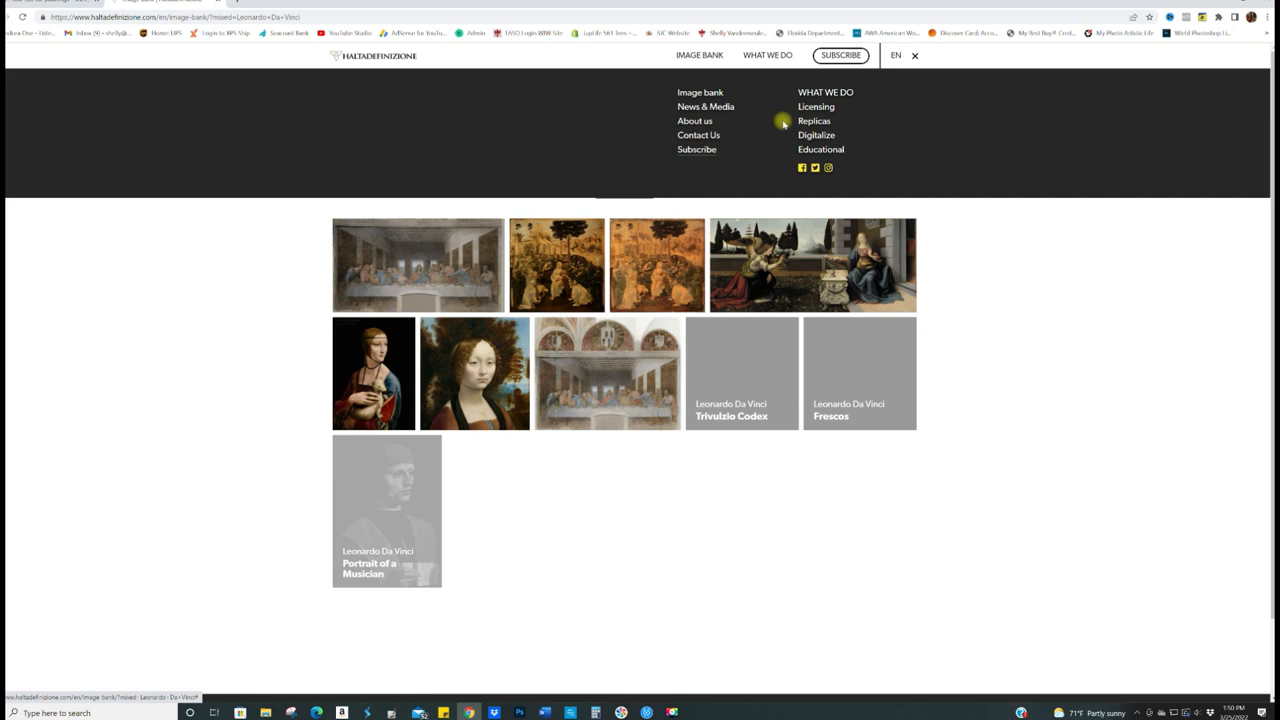
{"action": "left_click", "coordinate": [695, 120]}
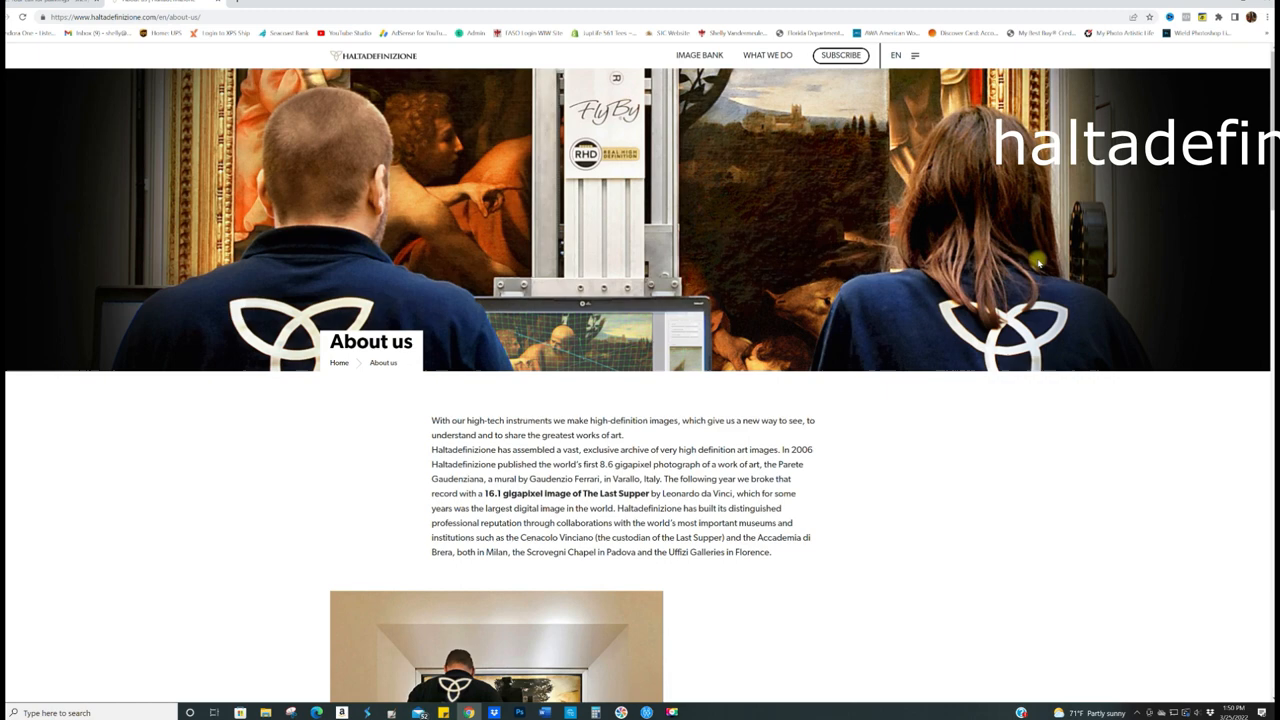
{"action": "scroll", "scroll_direction": "down", "scroll_amount": 3}
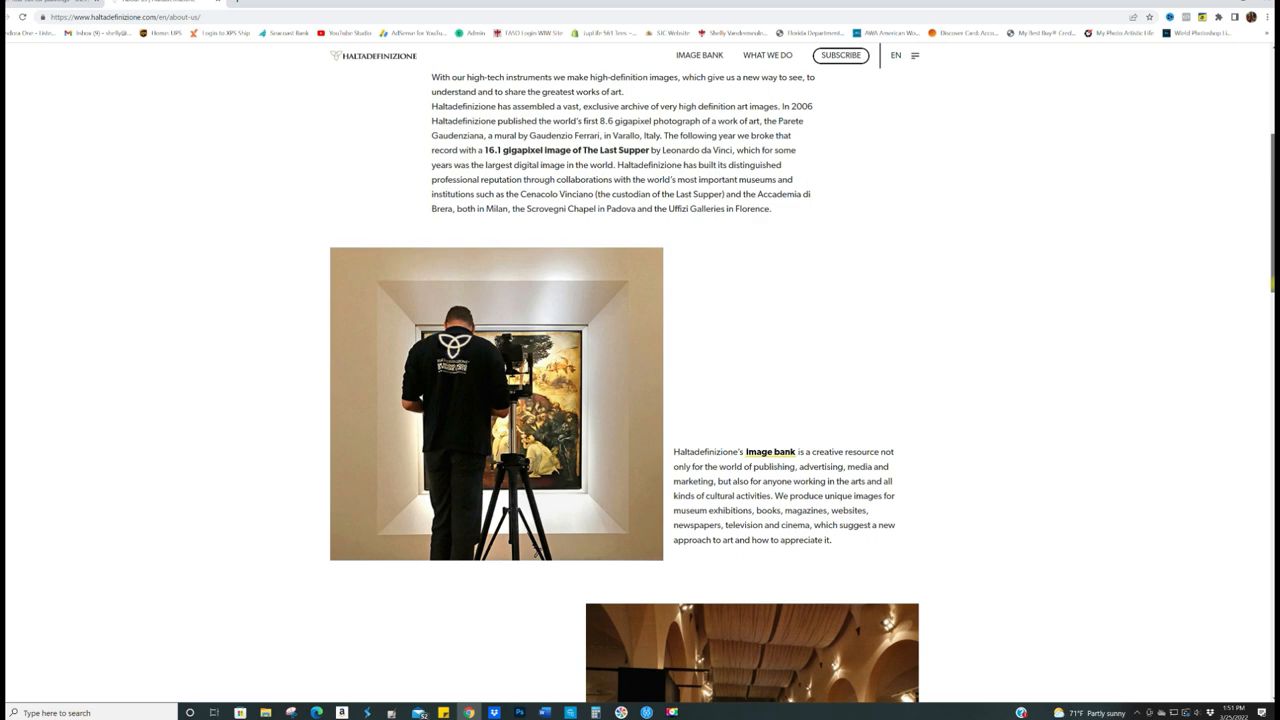
{"action": "scroll", "scroll_direction": "down", "scroll_amount": 3}
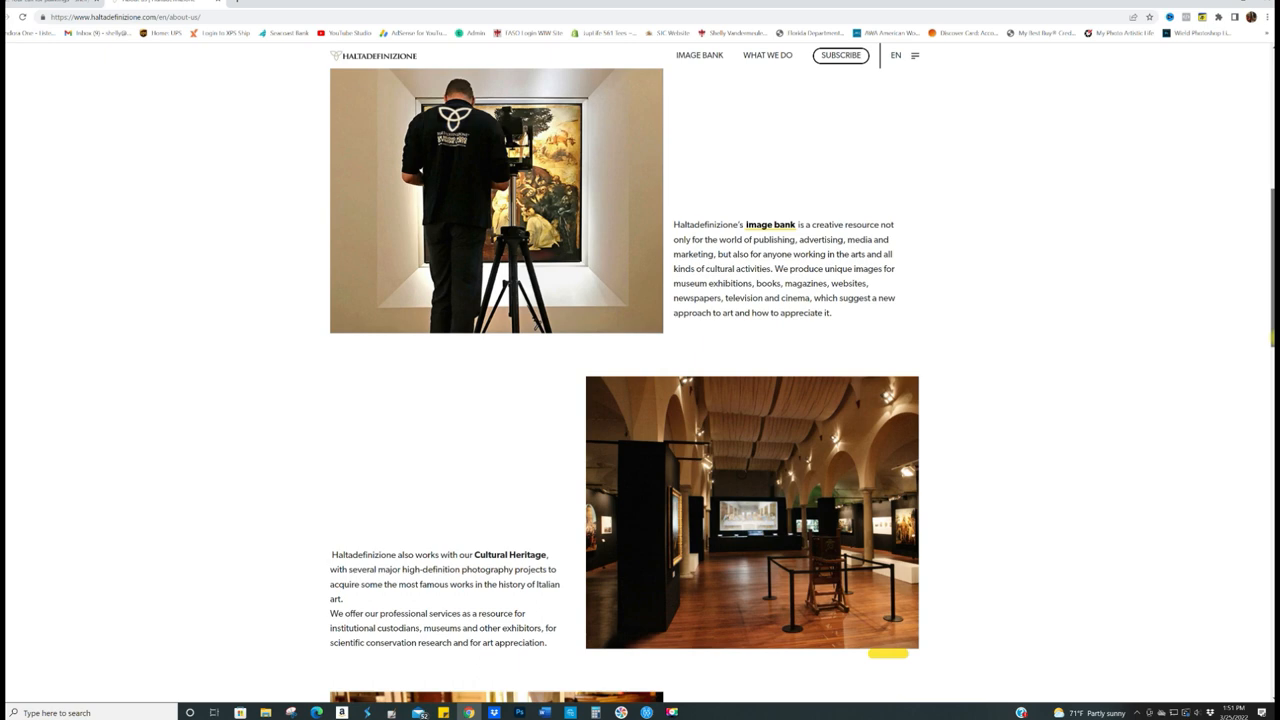
{"action": "scroll", "scroll_direction": "down", "scroll_amount": 3}
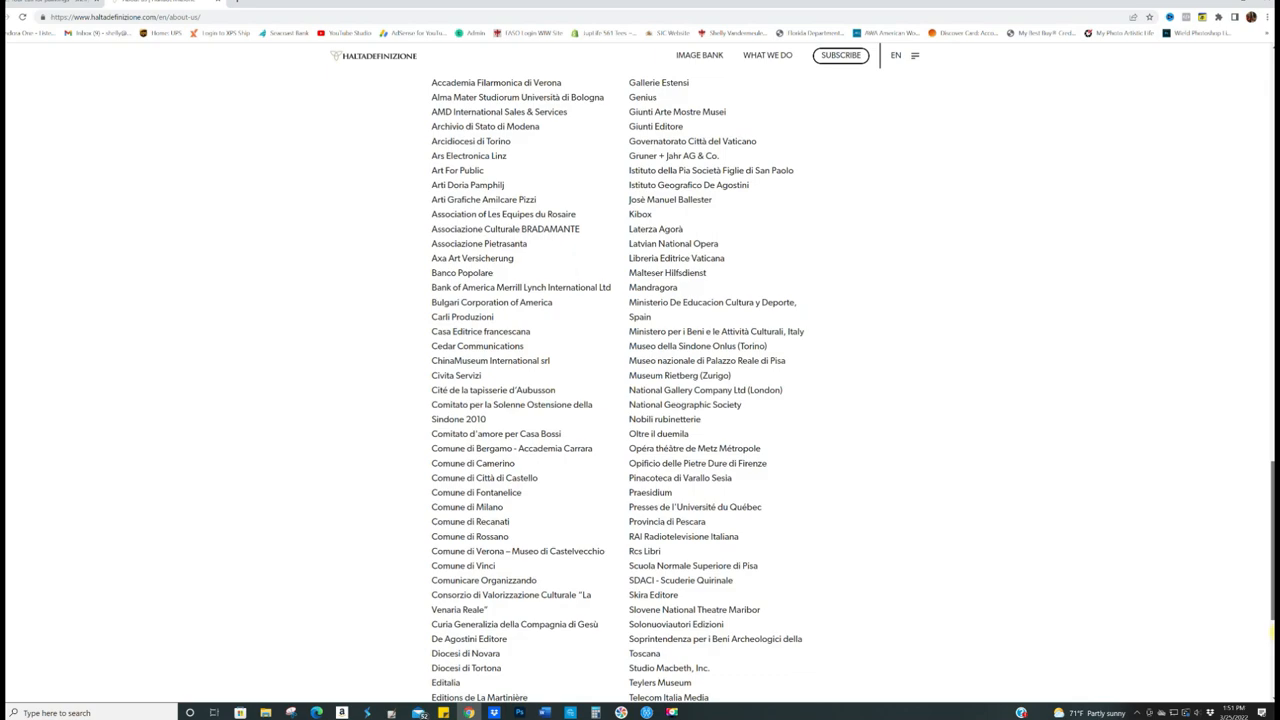
{"action": "scroll", "scroll_direction": "up", "scroll_amount": 3}
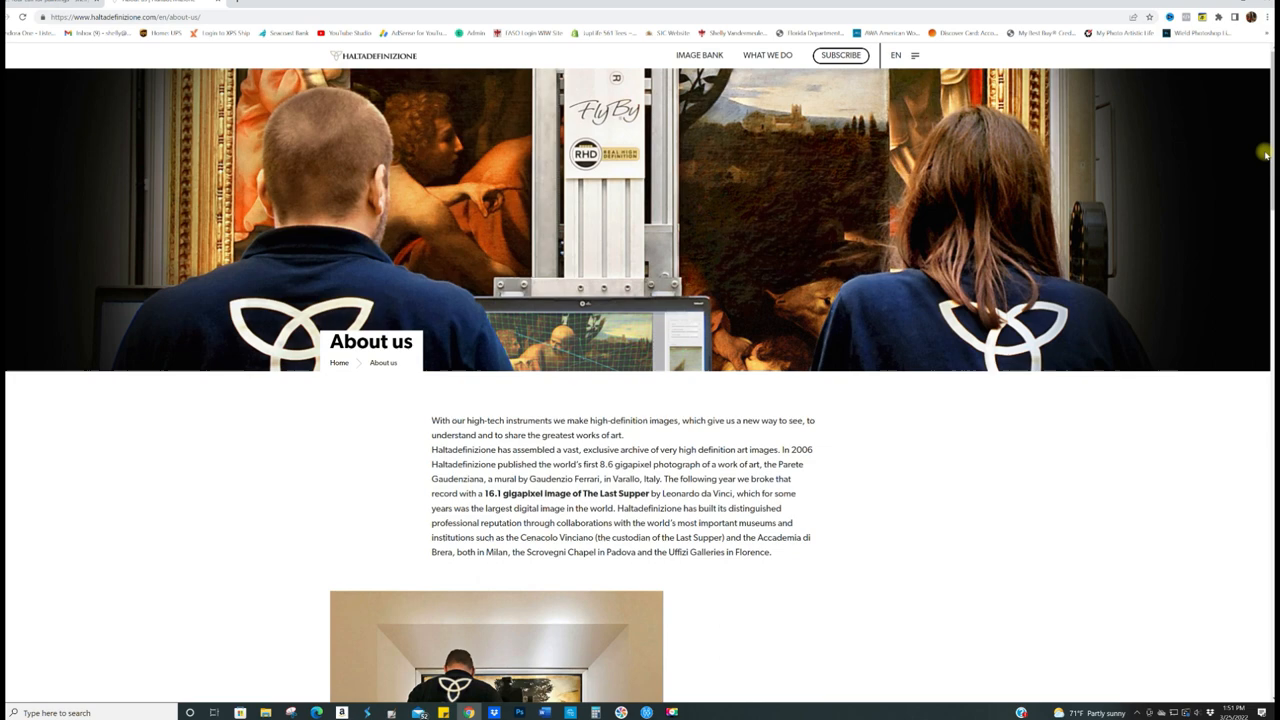
Open the Haltadefinizione image bank and scroll through its gallery of masterpieces.
{"action": "left_click", "coordinate": [699, 55]}
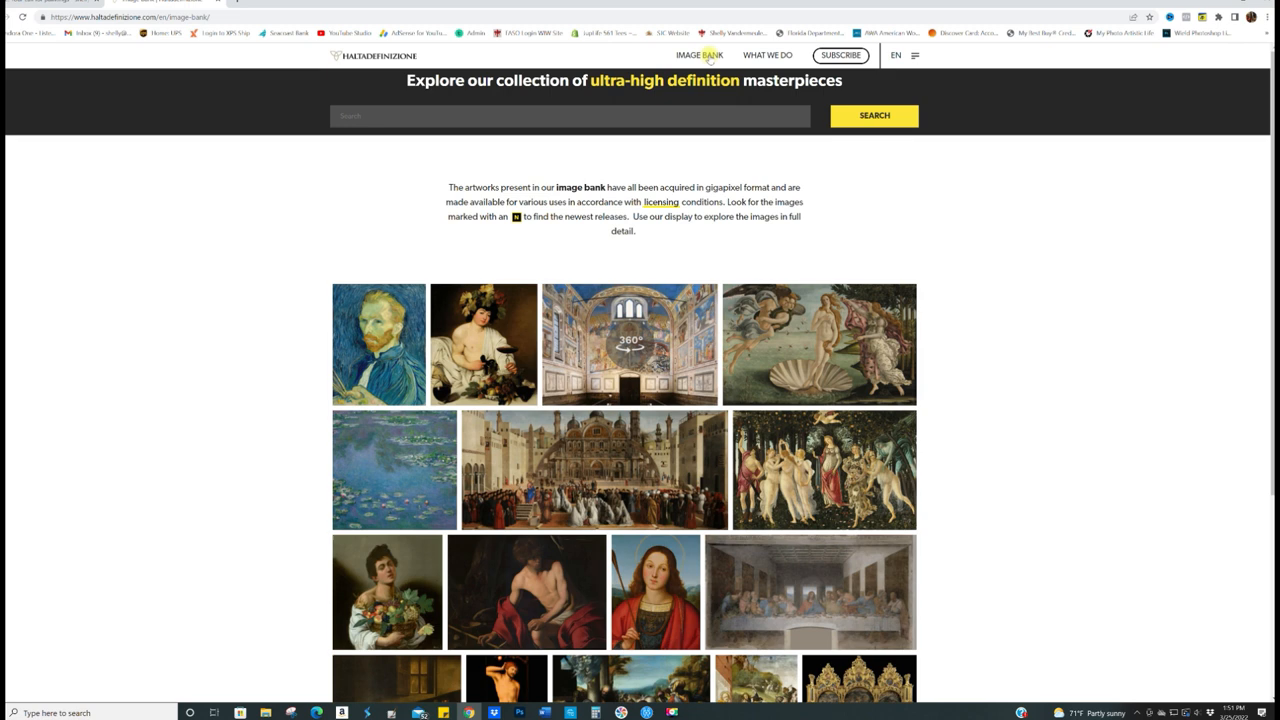
{"action": "mouse_move", "coordinate": [1005, 455]}
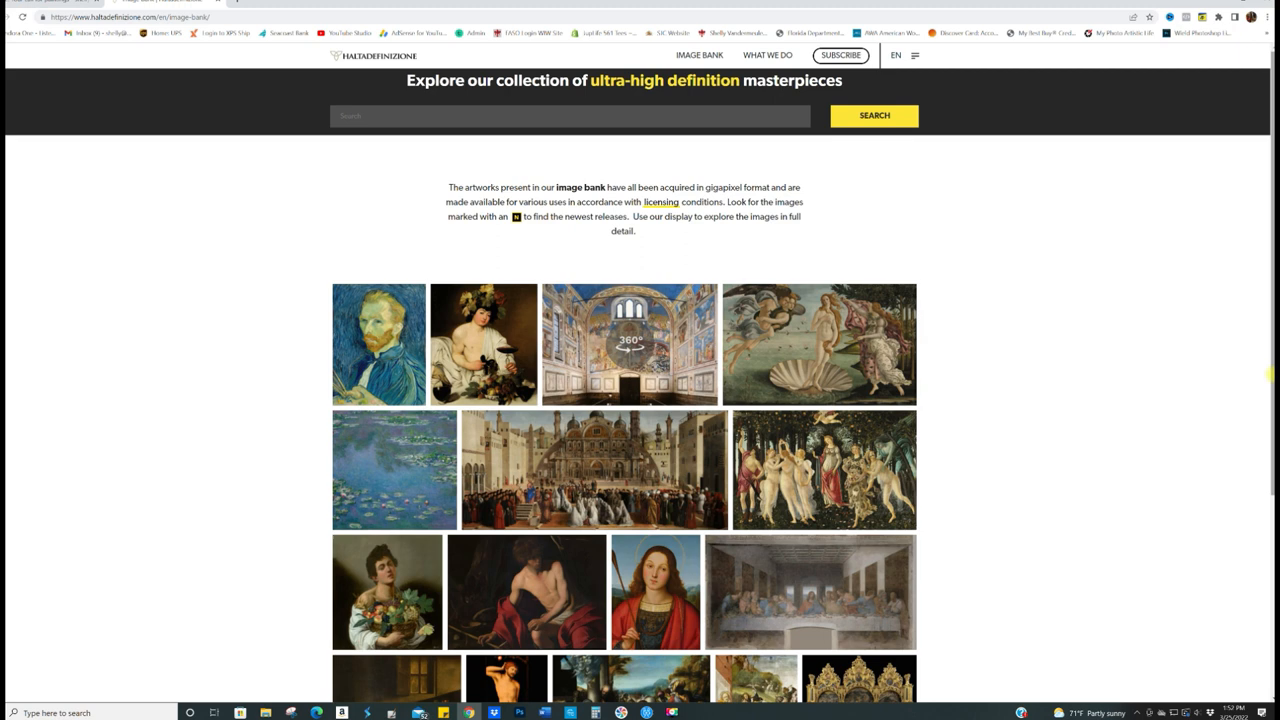
{"action": "scroll", "scroll_direction": "down", "scroll_amount": 3}
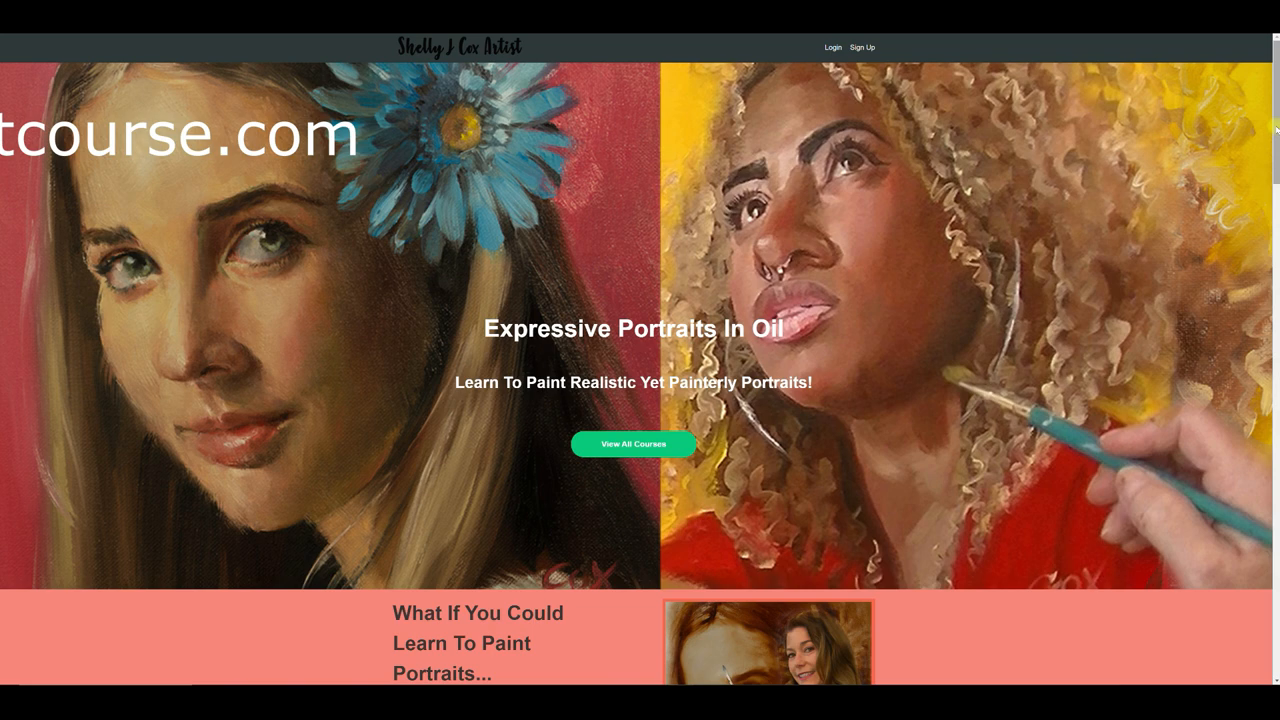
Scroll the Expressive Portraits In Oil home page to the $197 featured portrait courses.
{"action": "scroll", "scroll_direction": "down", "scroll_amount": 3}
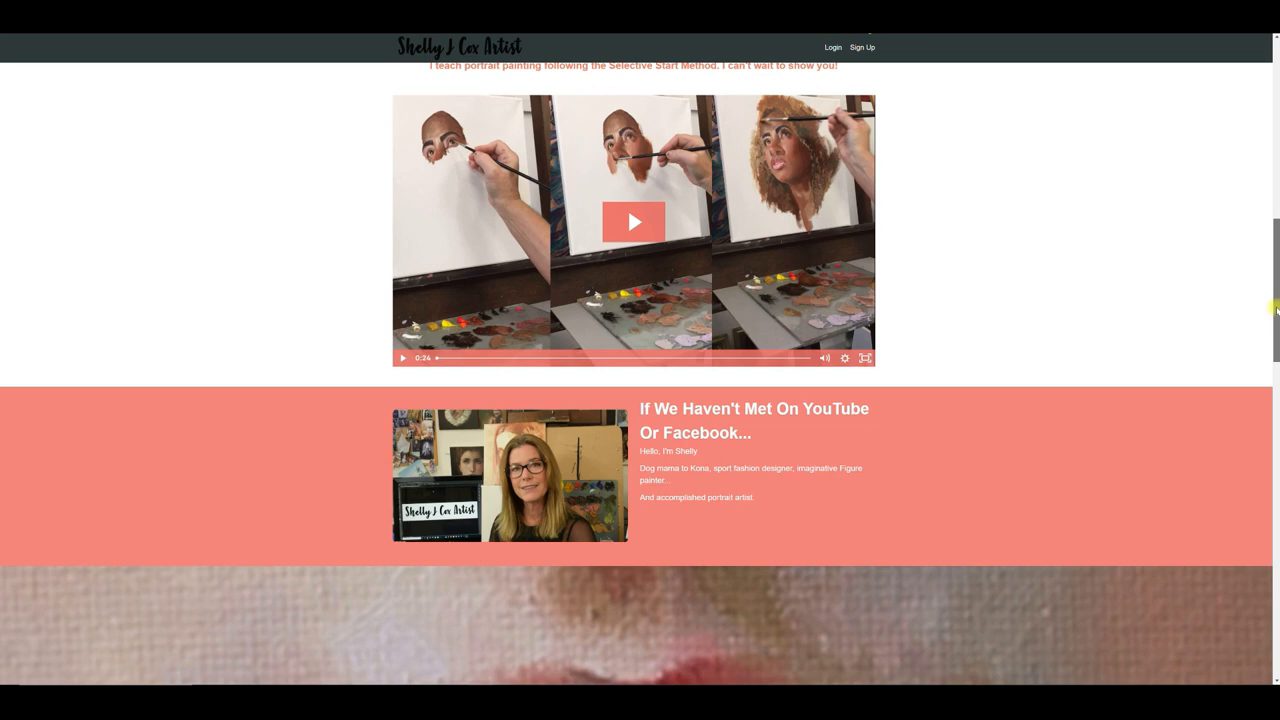
{"action": "scroll", "scroll_direction": "down", "scroll_amount": 3}
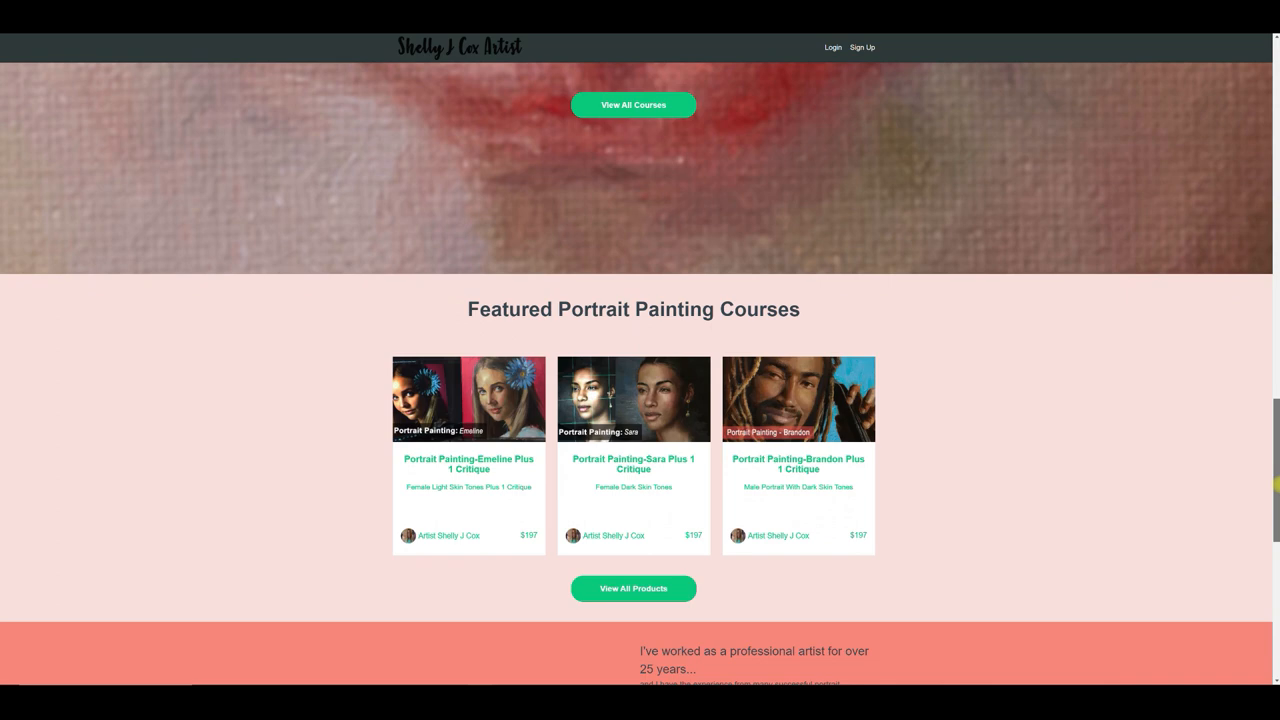
{"action": "scroll", "scroll_direction": "down", "scroll_amount": 3}
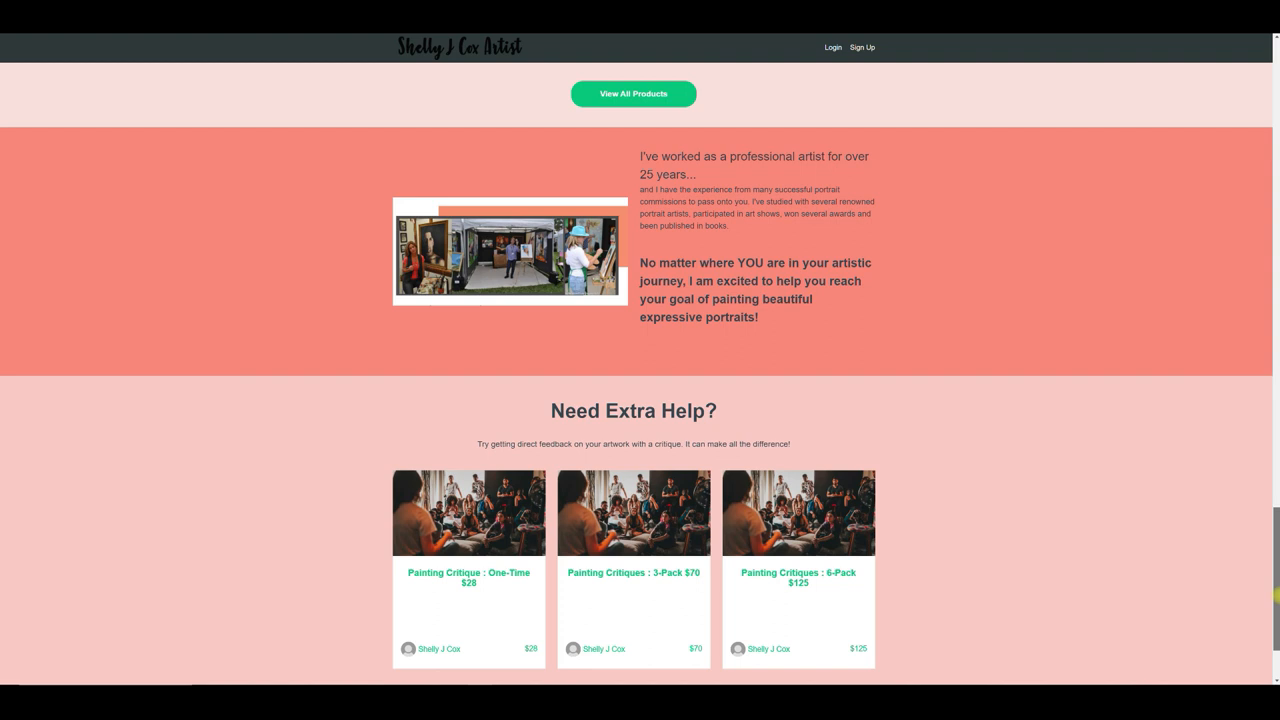
{"action": "scroll", "scroll_direction": "up", "scroll_amount": 3}
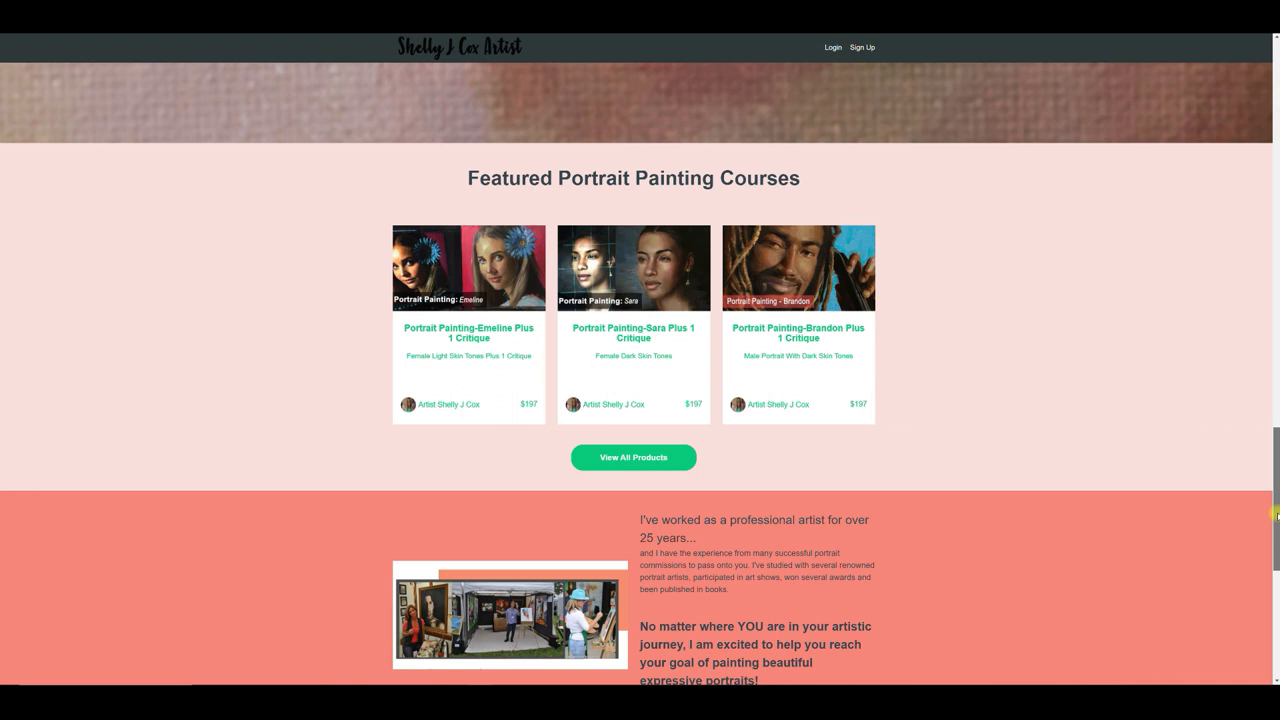
{"action": "scroll", "scroll_direction": "down", "scroll_amount": 3}
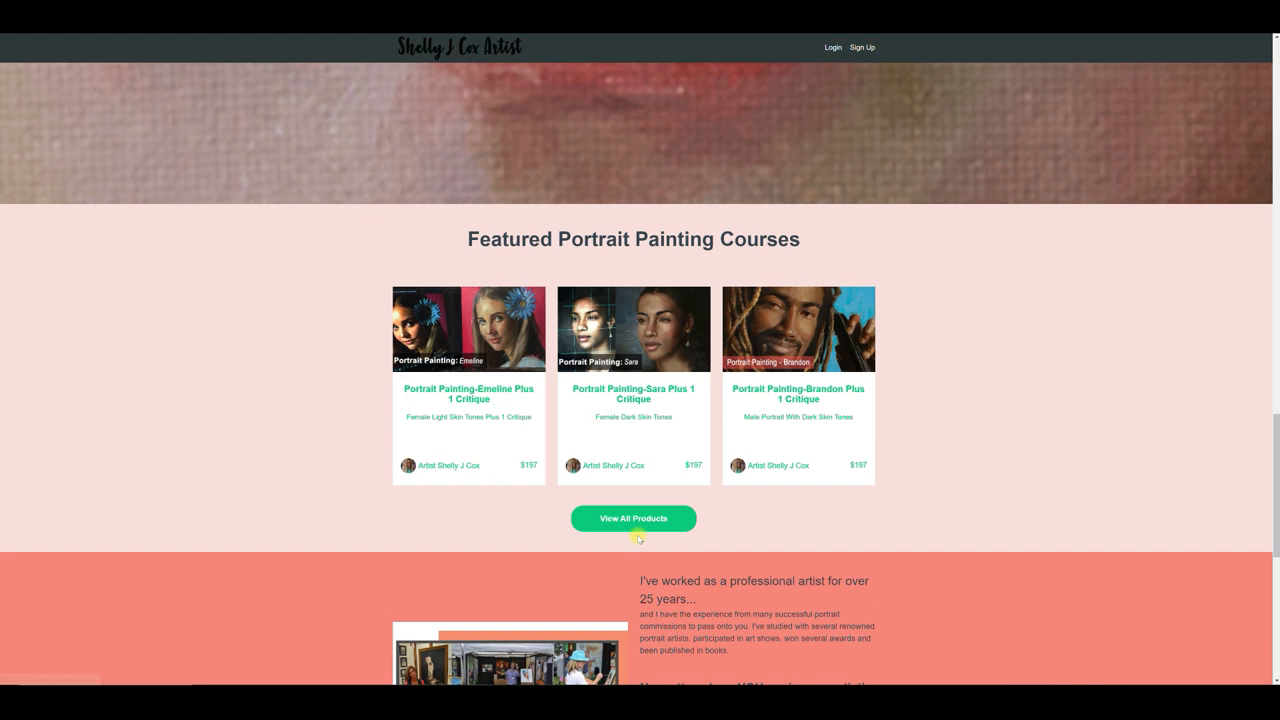
Open View All Products and scroll the list of coaching critiques and courses.
{"action": "left_click", "coordinate": [633, 518]}
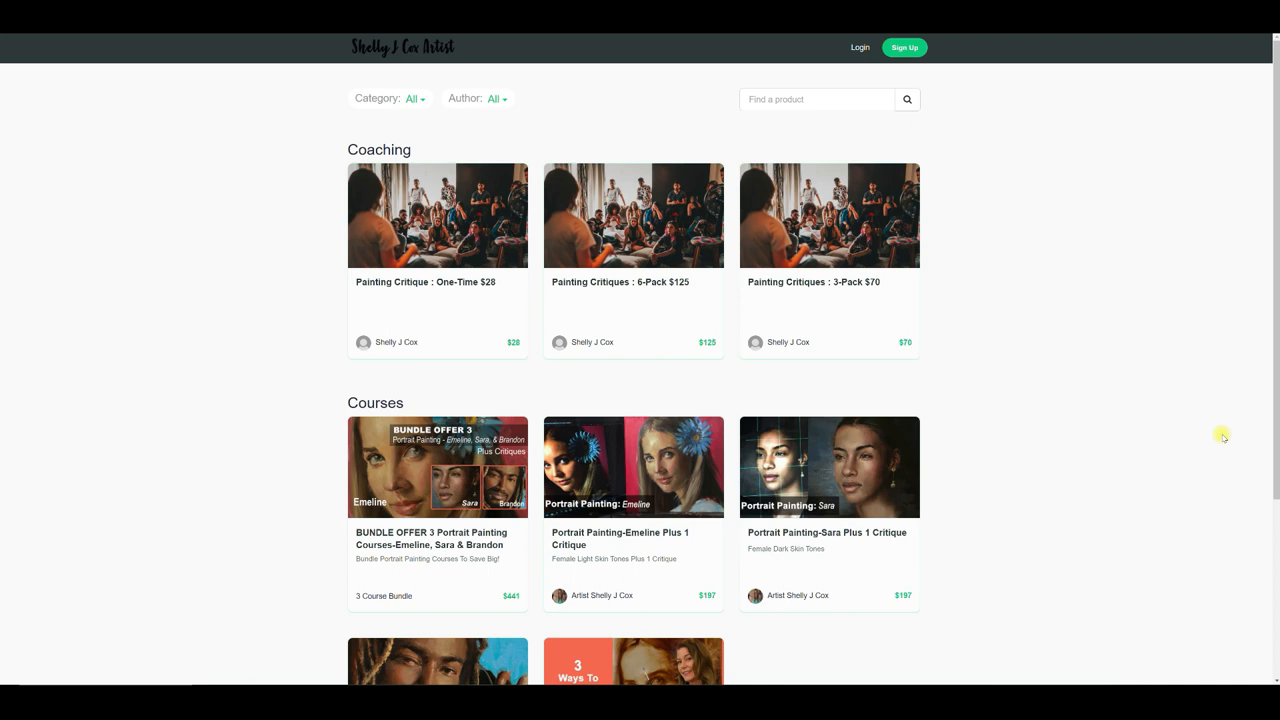
{"action": "scroll", "scroll_direction": "down", "scroll_amount": 3}
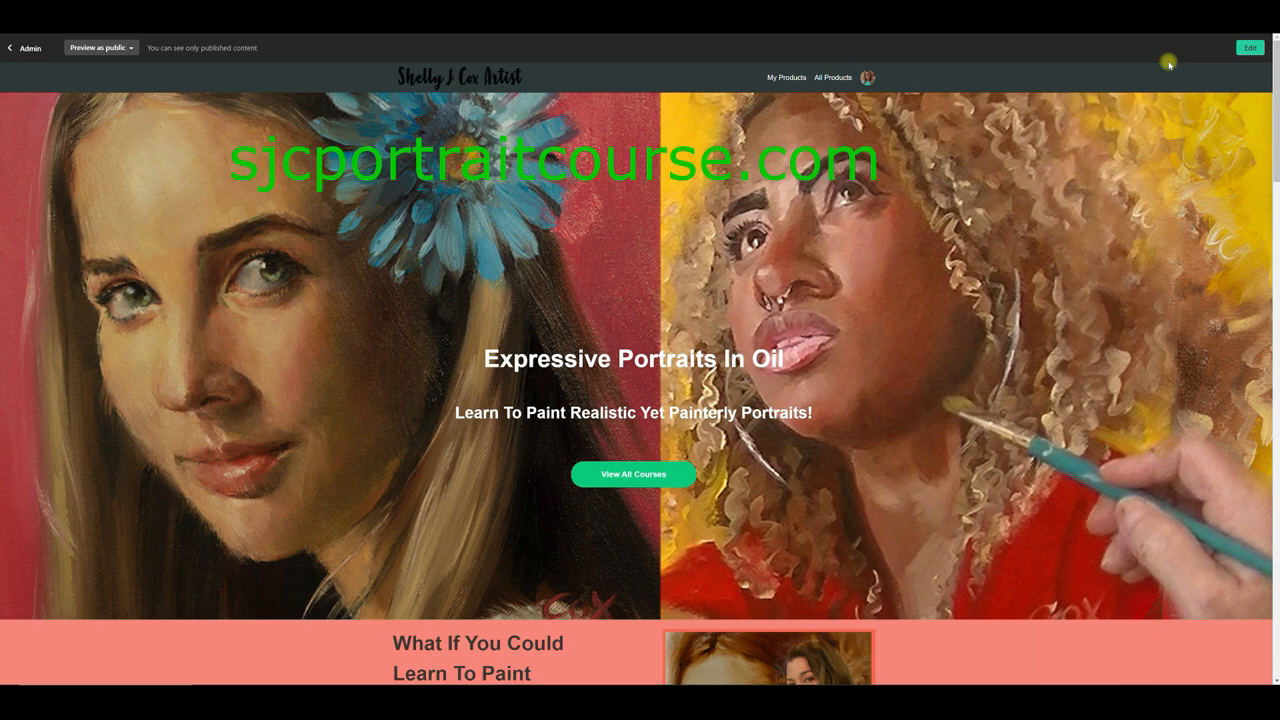
{"action": "scroll", "scroll_direction": "down", "scroll_amount": 3}
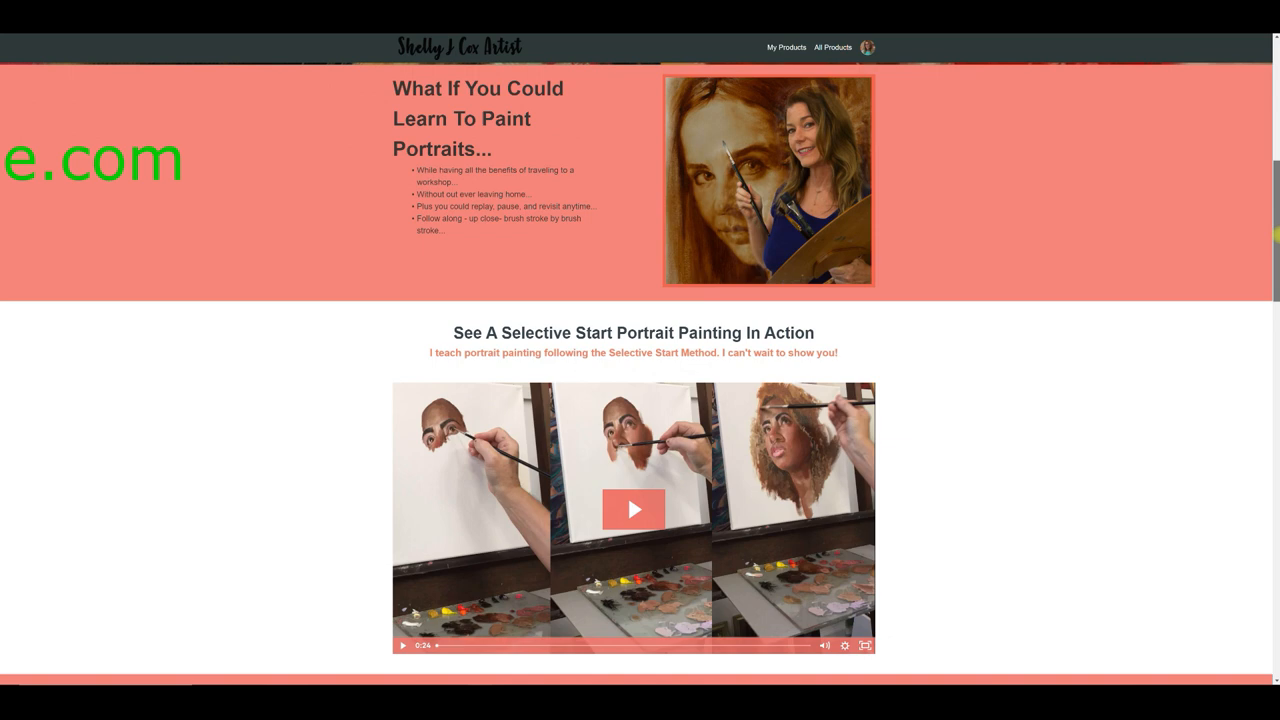
{"action": "scroll", "scroll_direction": "down", "scroll_amount": 3}
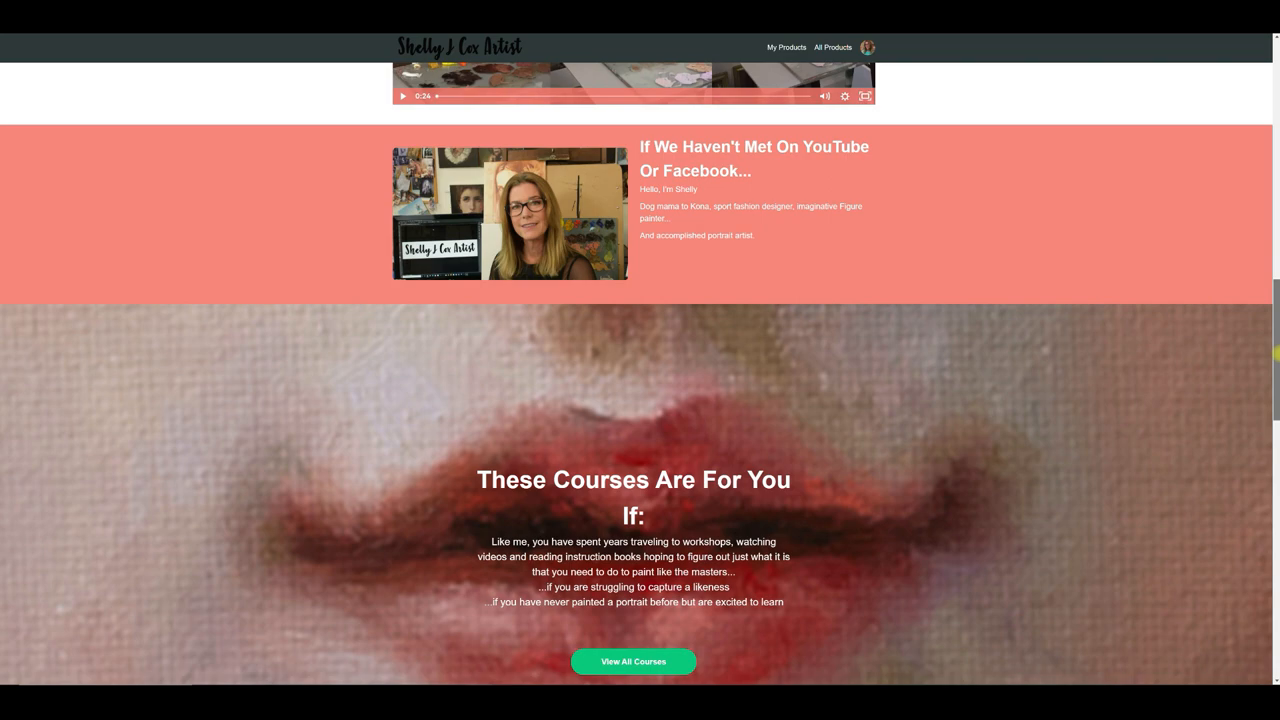